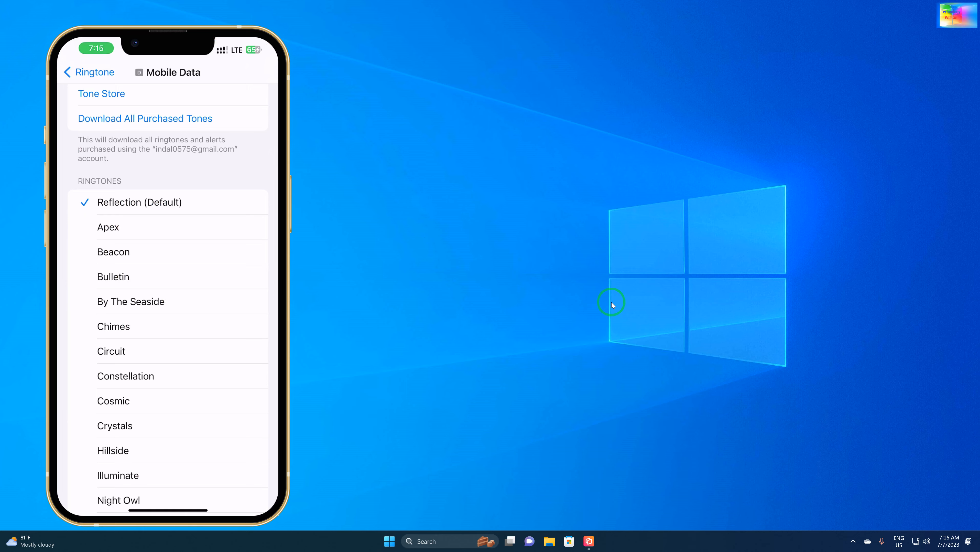
Step: Launch 3uTools from the taskbar and show the connected iPhone's empty Ringtones section
{"action": "scroll", "scroll_direction": "down", "scroll_amount": 3}
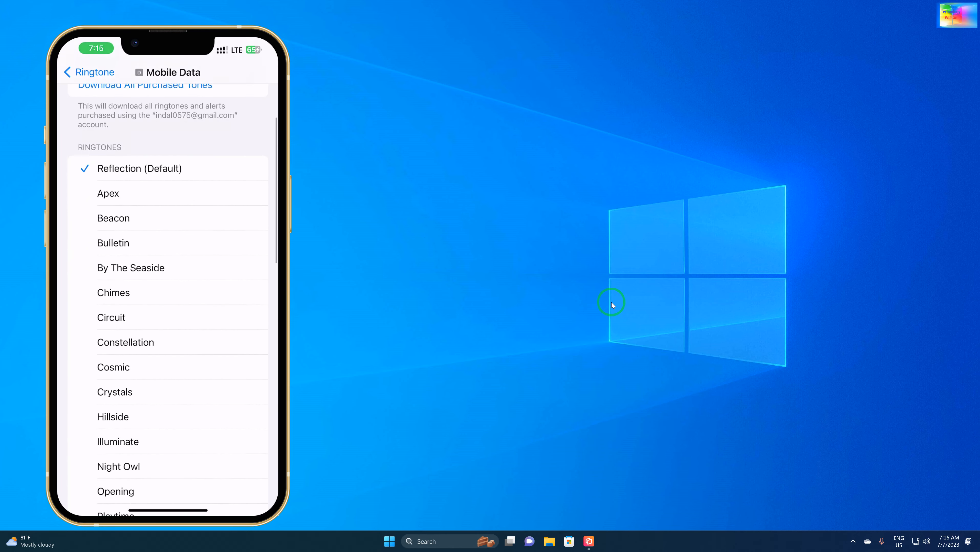
{"action": "scroll", "scroll_direction": "down", "scroll_amount": 3}
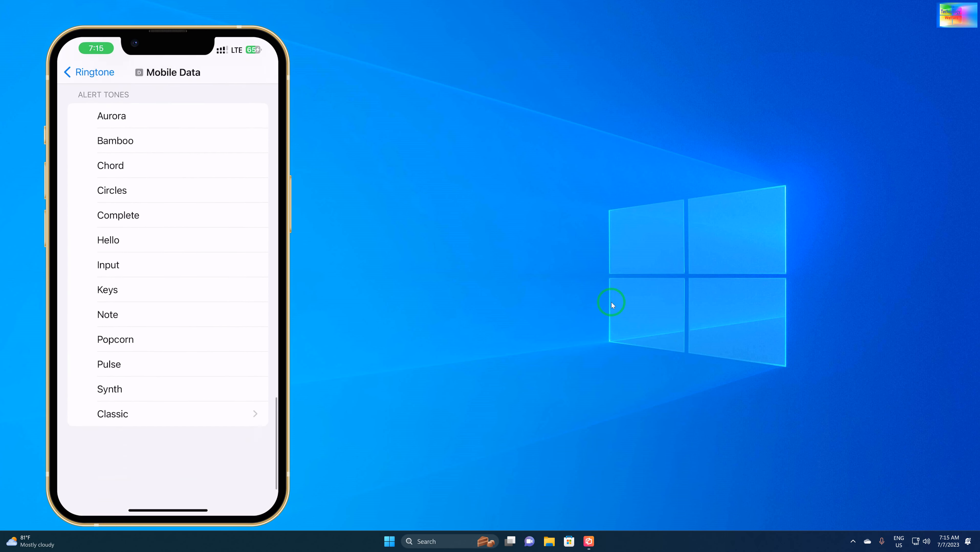
{"action": "scroll", "scroll_direction": "up", "scroll_amount": 3}
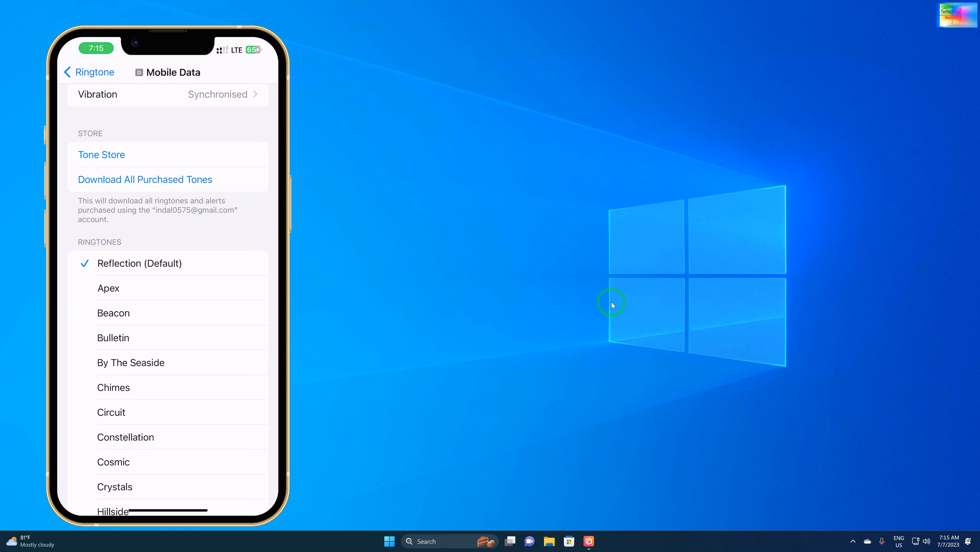
{"action": "mouse_move", "coordinate": [692, 100]}
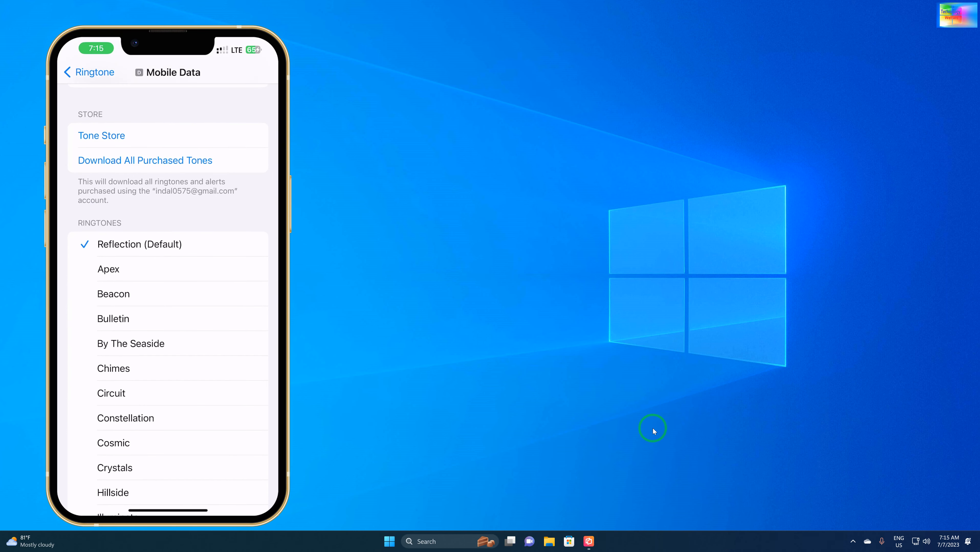
{"action": "mouse_move", "coordinate": [239, 169]}
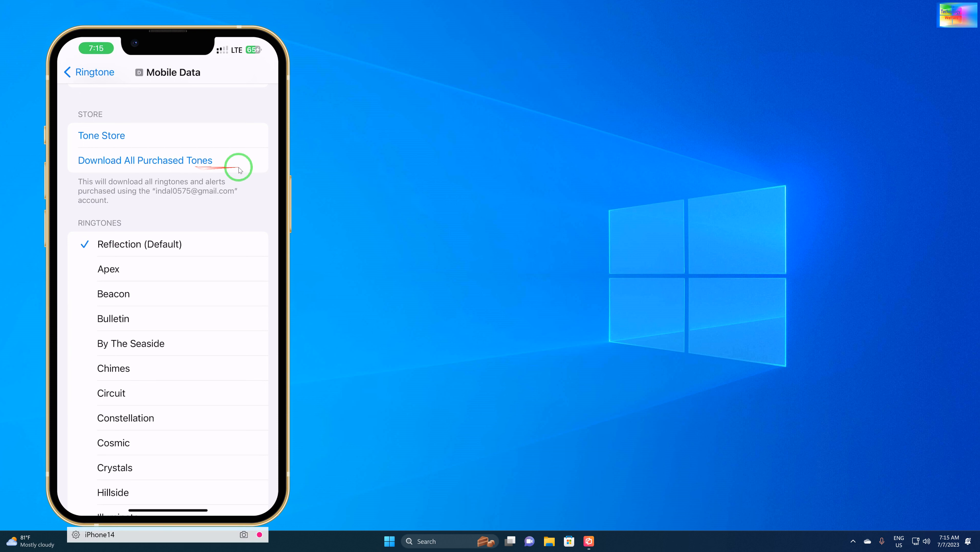
{"action": "mouse_move", "coordinate": [463, 191]}
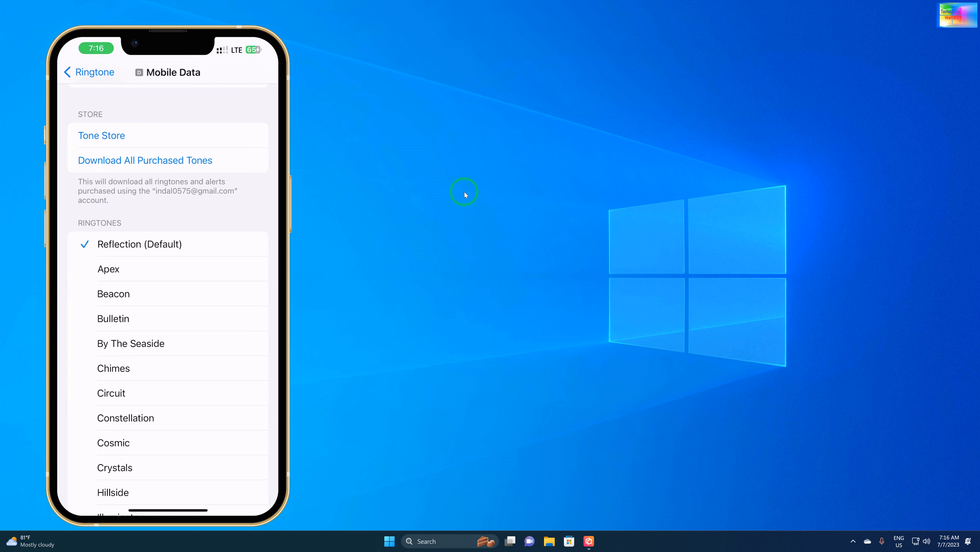
{"action": "mouse_move", "coordinate": [431, 541]}
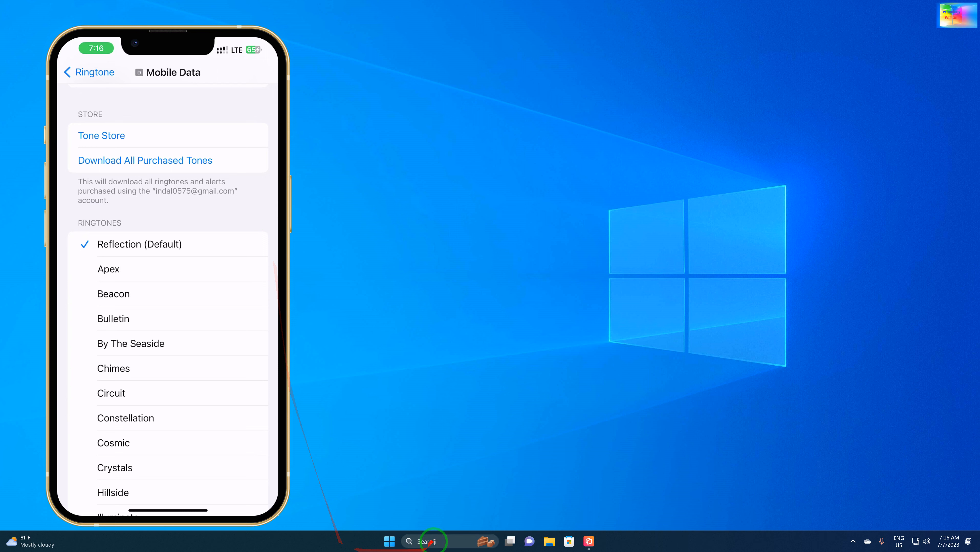
{"action": "left_click", "coordinate": [388, 541]}
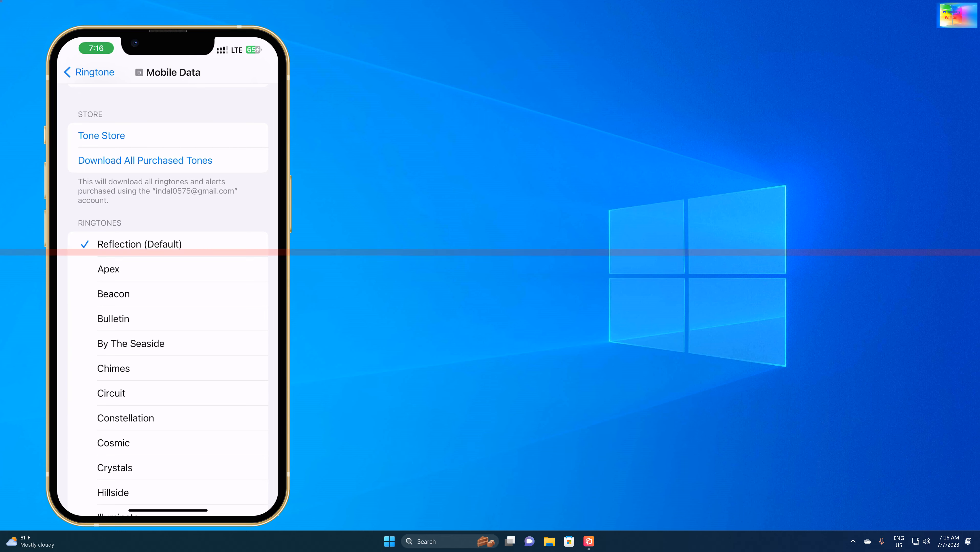
{"action": "left_click", "coordinate": [578, 541]}
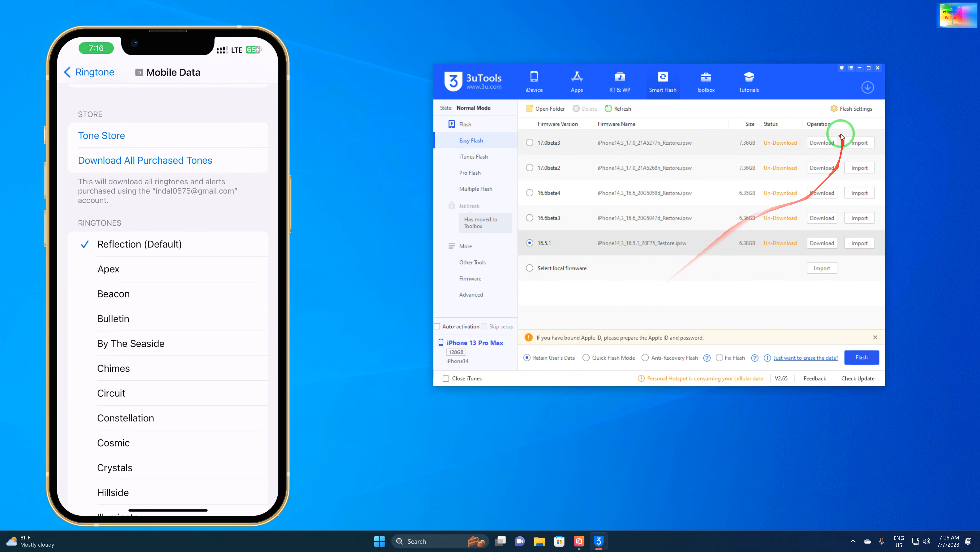
{"action": "left_click", "coordinate": [533, 77]}
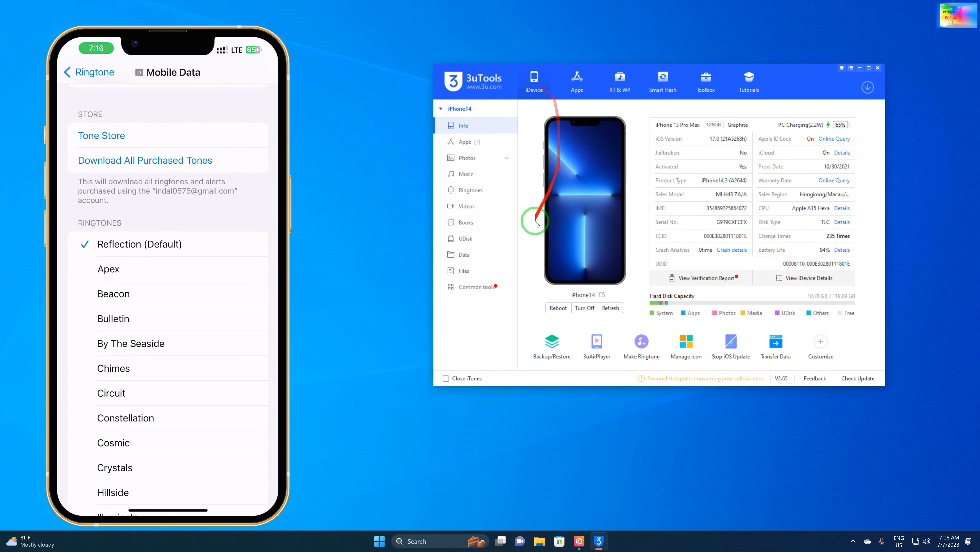
{"action": "left_click", "coordinate": [470, 190]}
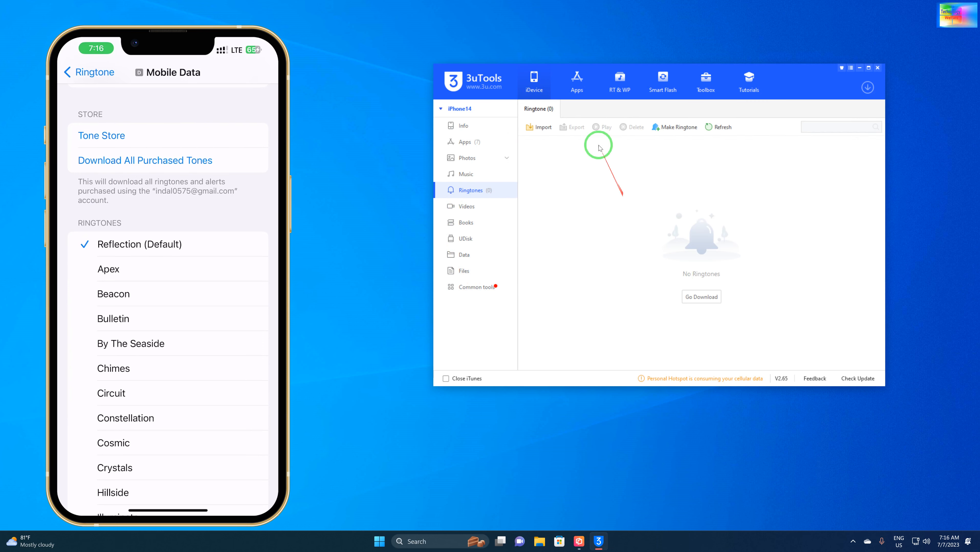
{"action": "mouse_move", "coordinate": [590, 133]}
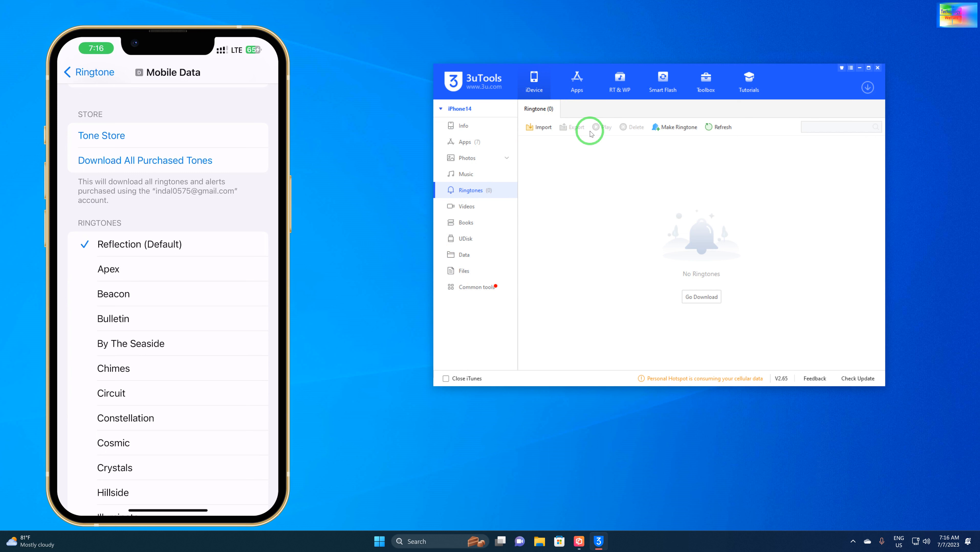
{"action": "mouse_move", "coordinate": [687, 135]}
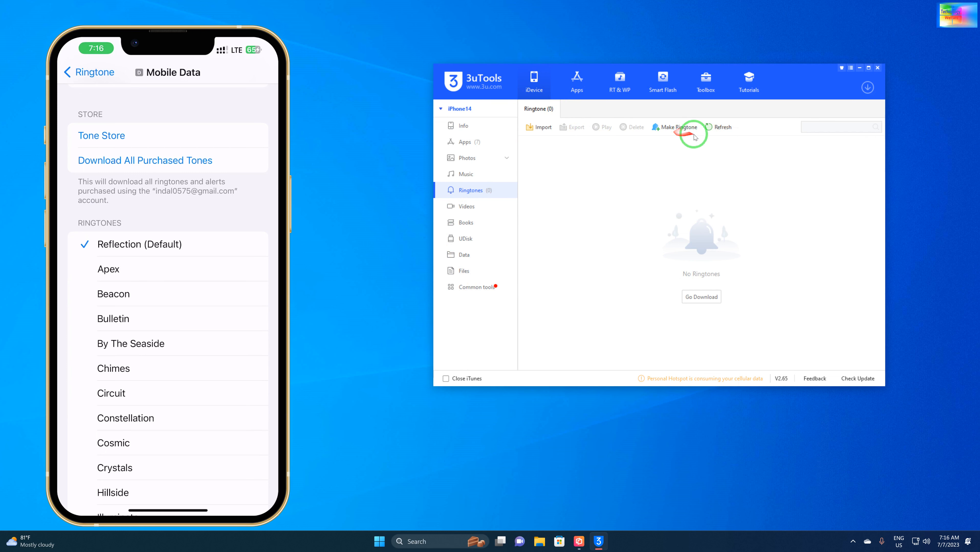
{"action": "mouse_move", "coordinate": [743, 142]}
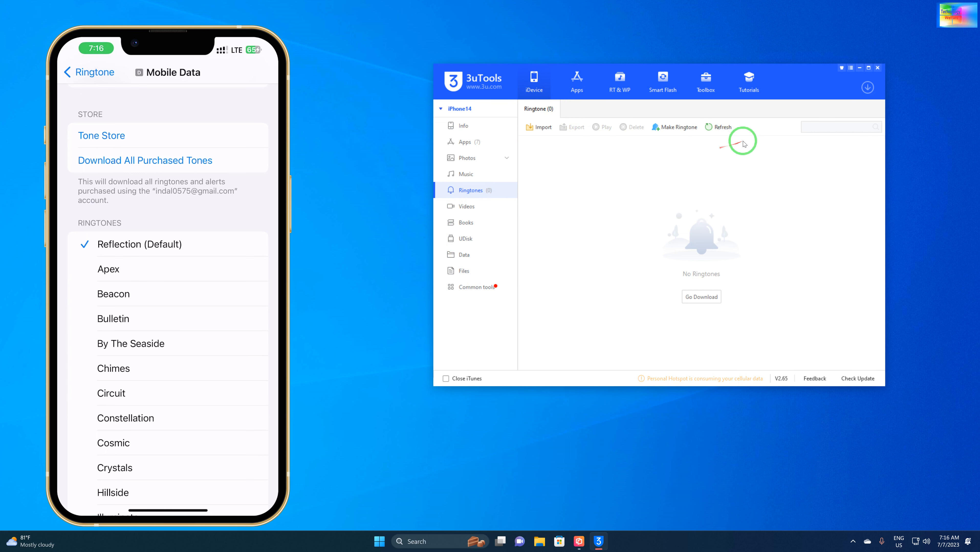
{"action": "mouse_move", "coordinate": [735, 228]}
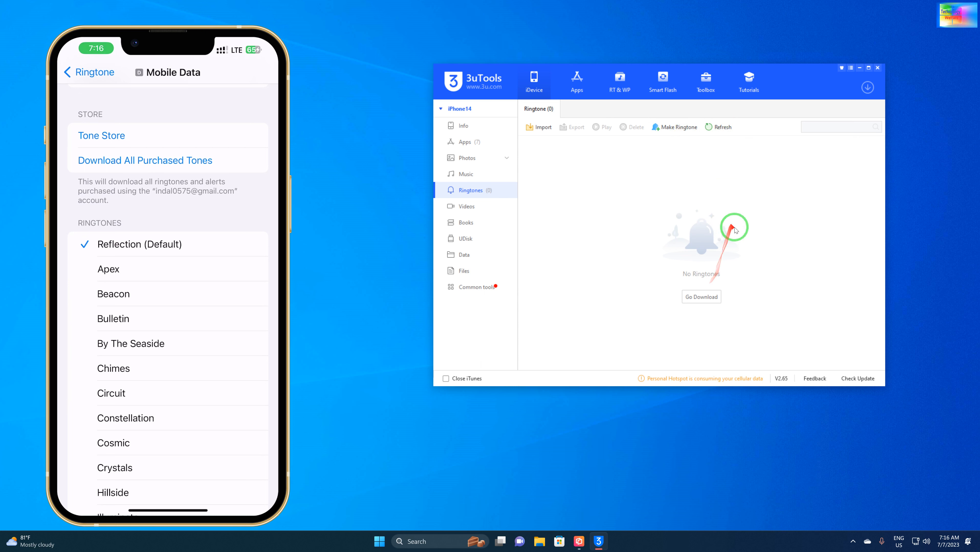
{"action": "mouse_move", "coordinate": [738, 246]}
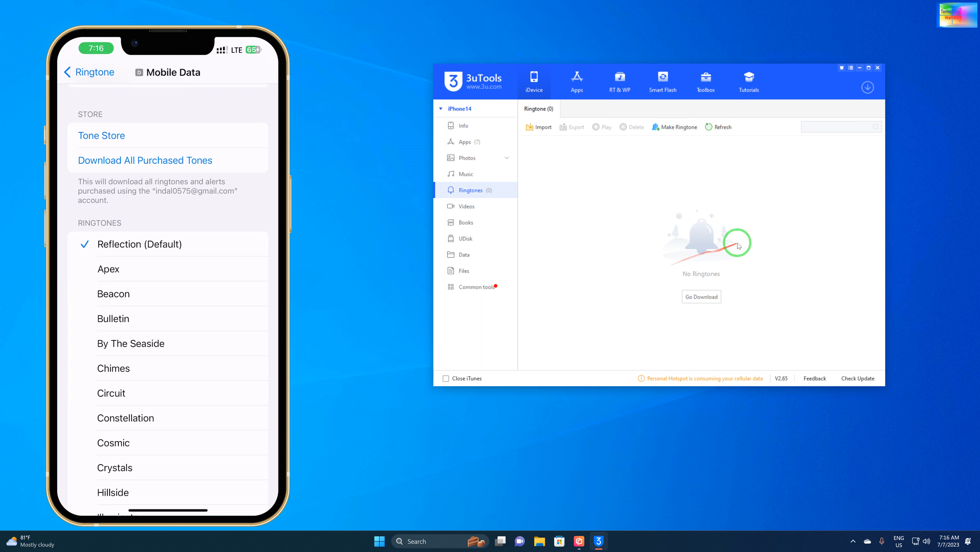
{"action": "mouse_move", "coordinate": [710, 209]}
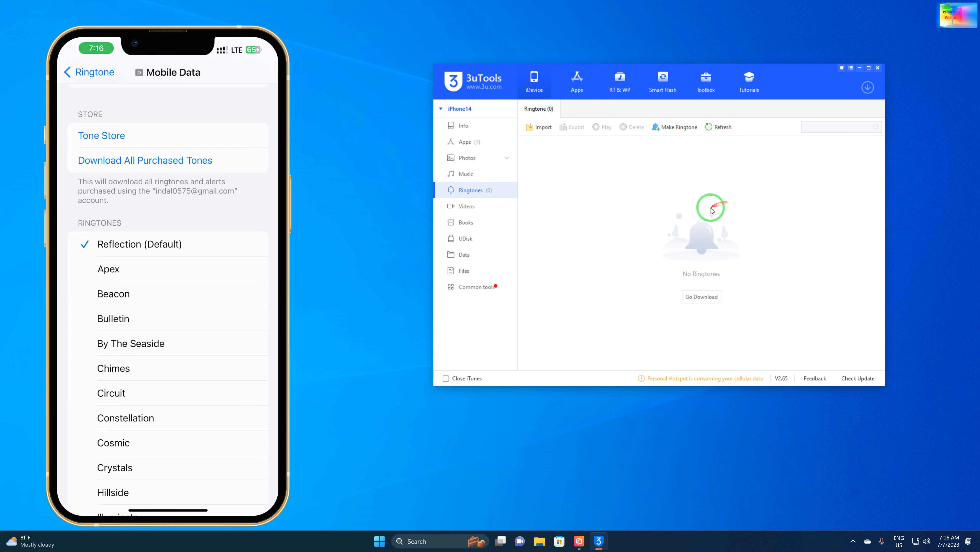
{"action": "mouse_move", "coordinate": [738, 216]}
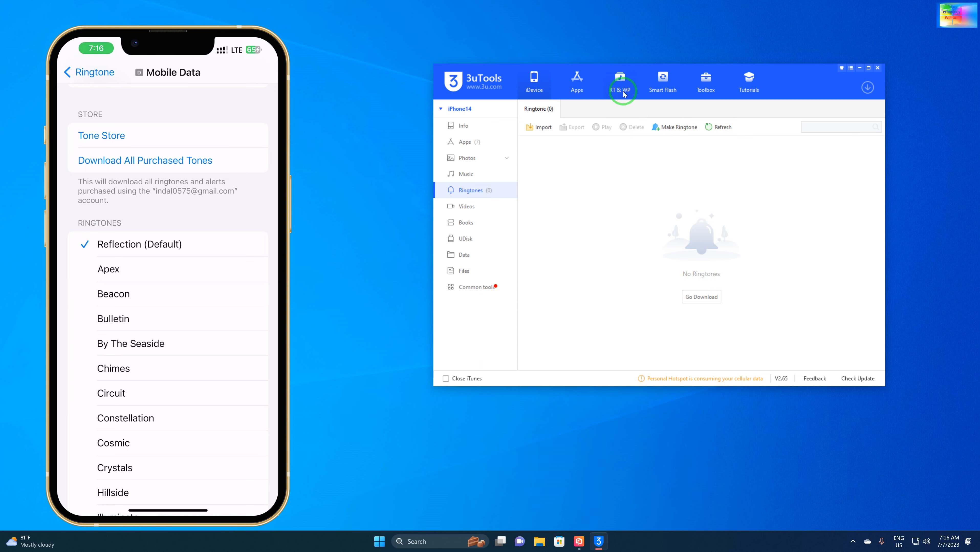
Step: Download the featured ringtones 1999, Sucker and Boyzone - Love to the iPhone, then show Downloads
{"action": "left_click", "coordinate": [621, 79]}
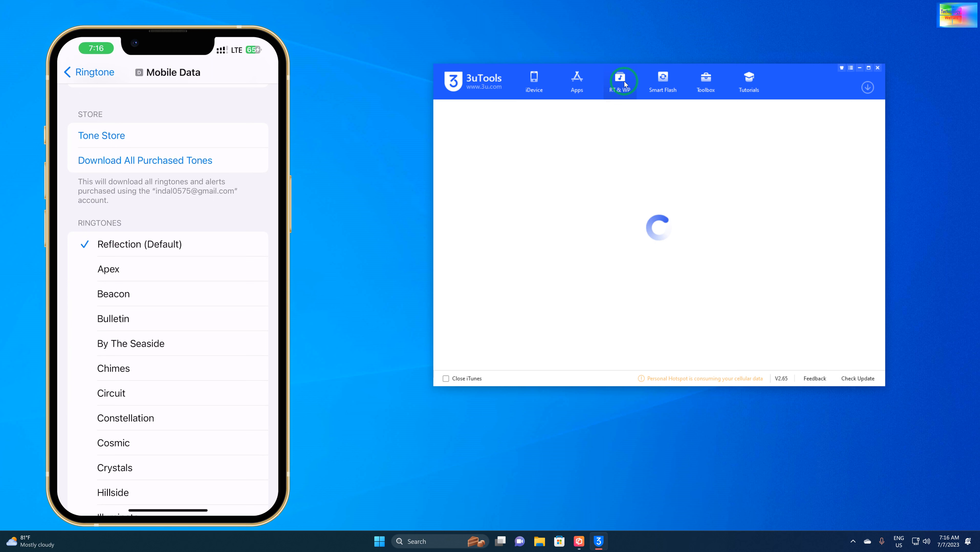
{"action": "mouse_move", "coordinate": [770, 378]}
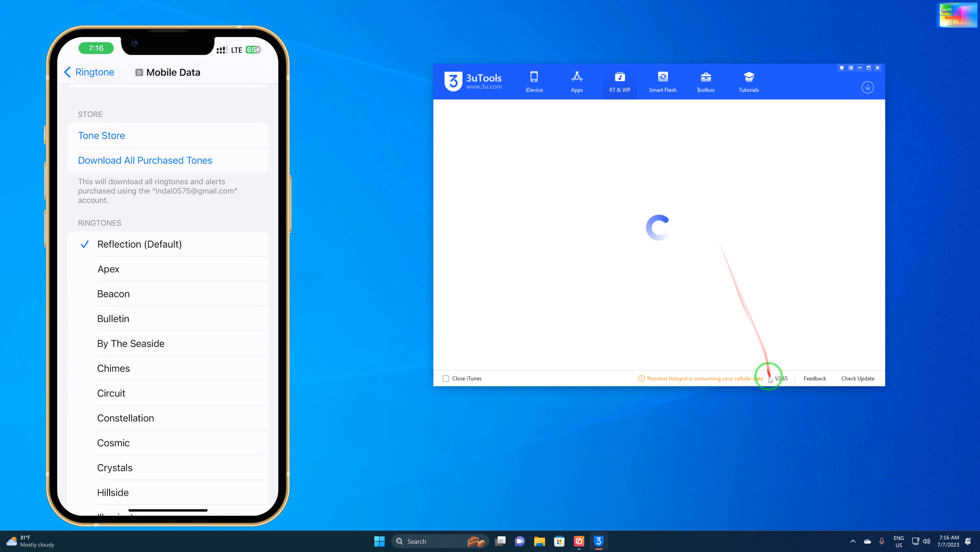
{"action": "mouse_move", "coordinate": [817, 87]}
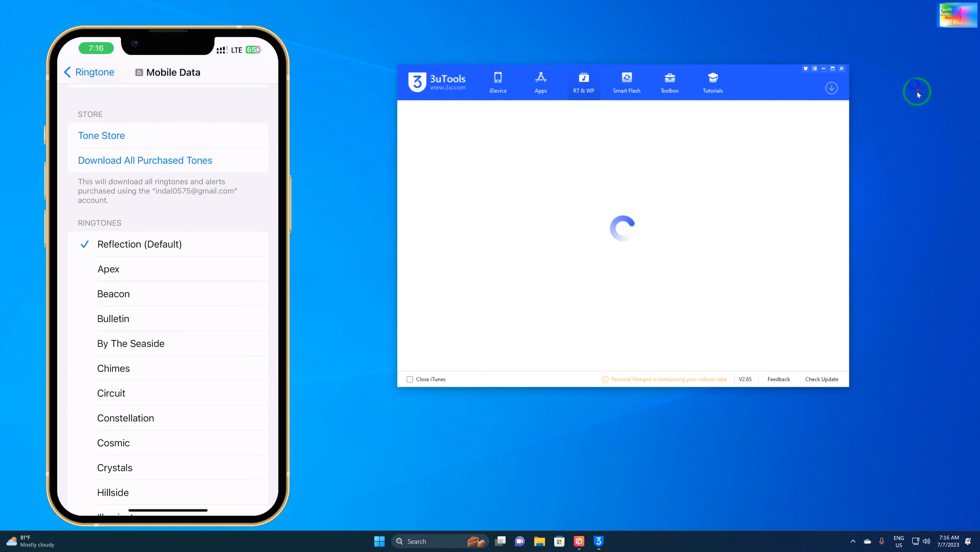
{"action": "mouse_move", "coordinate": [878, 159]}
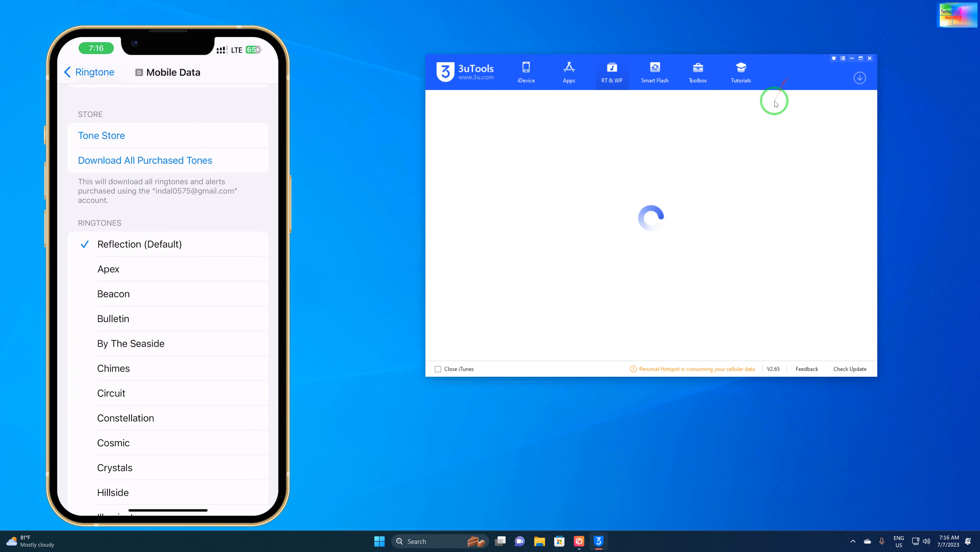
{"action": "left_click", "coordinate": [538, 541]}
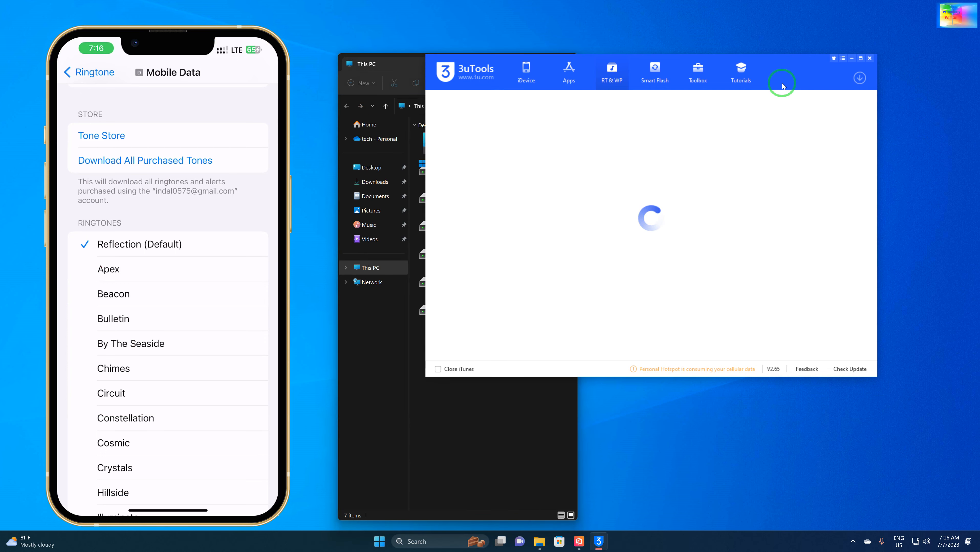
{"action": "left_click", "coordinate": [611, 72]}
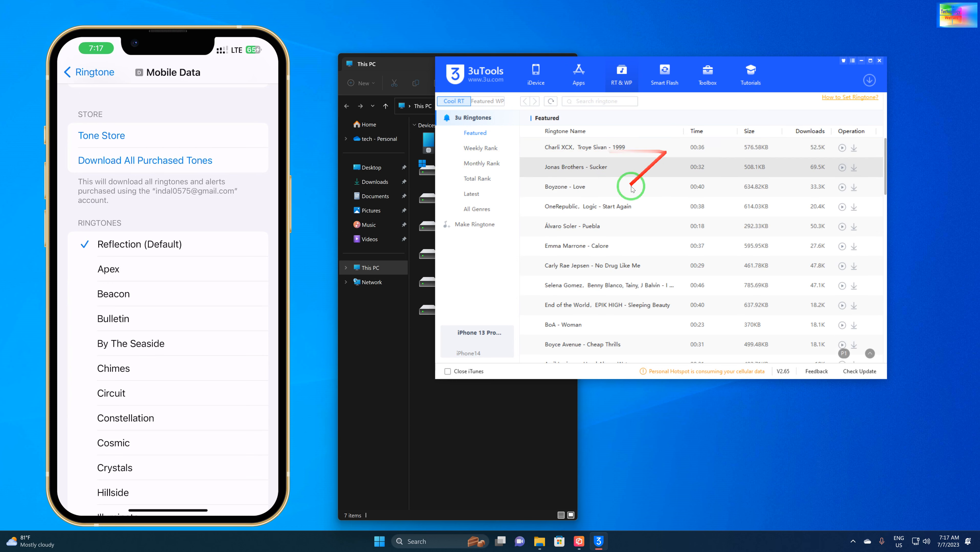
{"action": "mouse_move", "coordinate": [572, 163]}
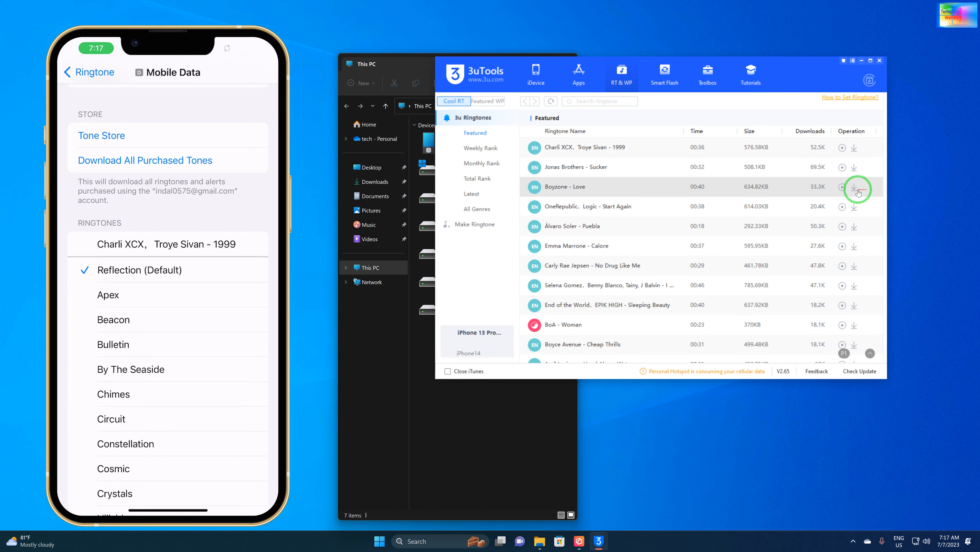
{"action": "left_click", "coordinate": [852, 186]}
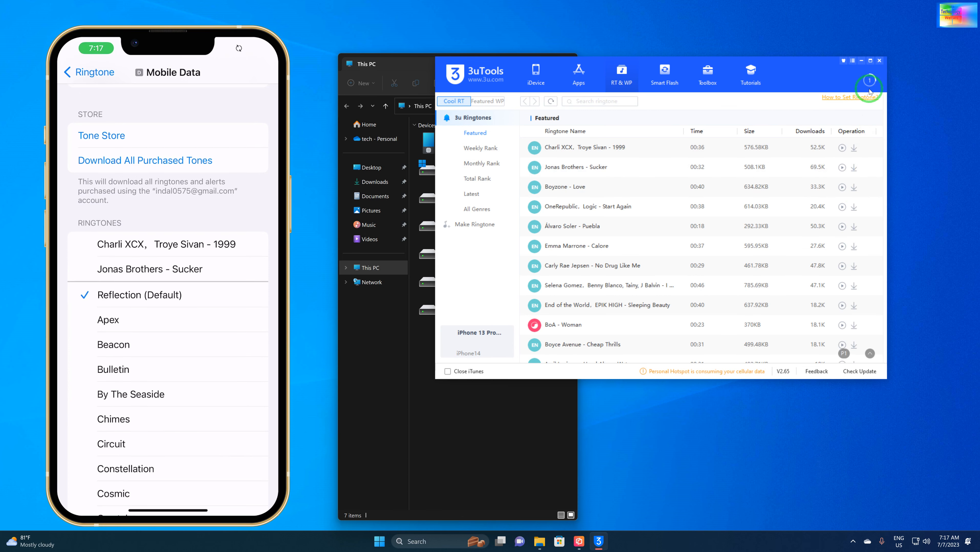
{"action": "left_click", "coordinate": [870, 78]}
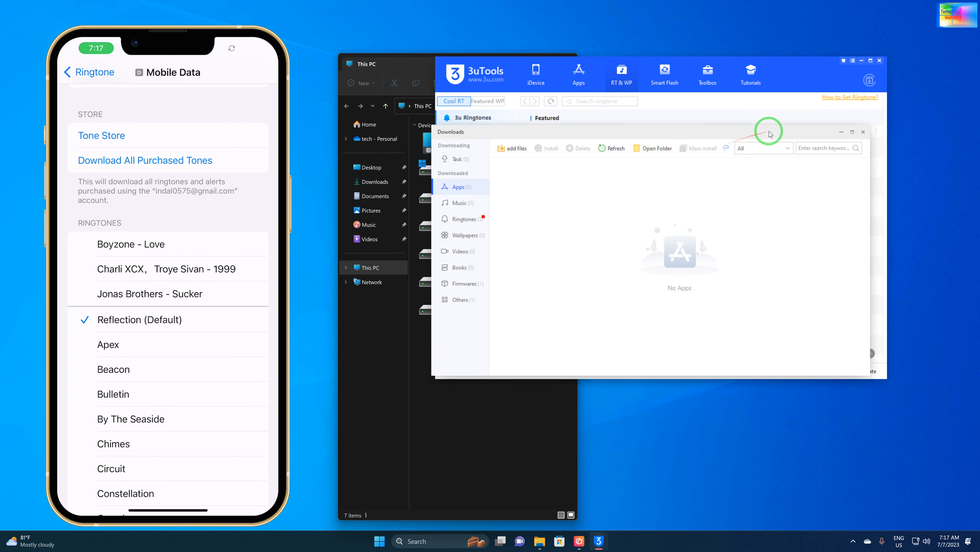
Step: Check the downloaded Boyzone - Love and Jonas Brothers - Sucker files in the Downloads list
{"action": "left_click", "coordinate": [464, 219]}
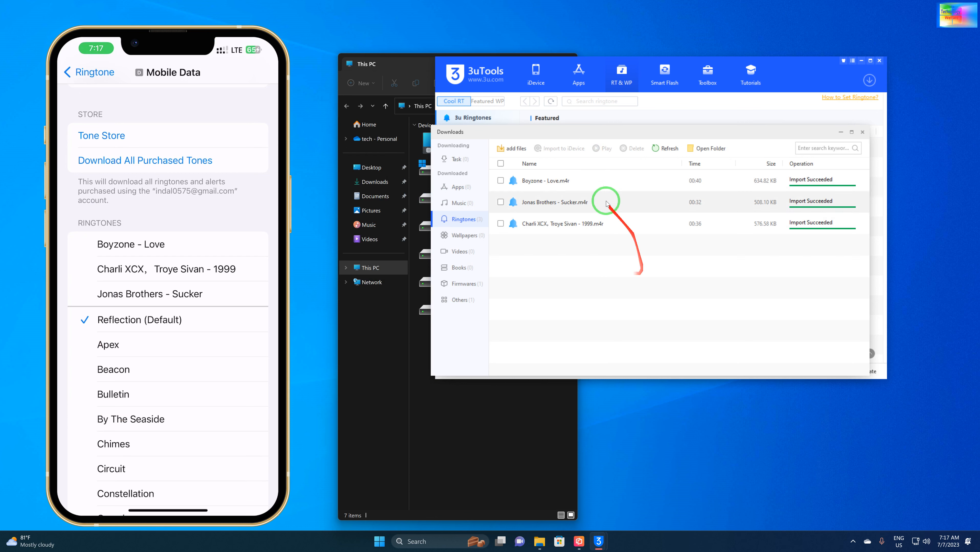
{"action": "left_click", "coordinate": [501, 180]}
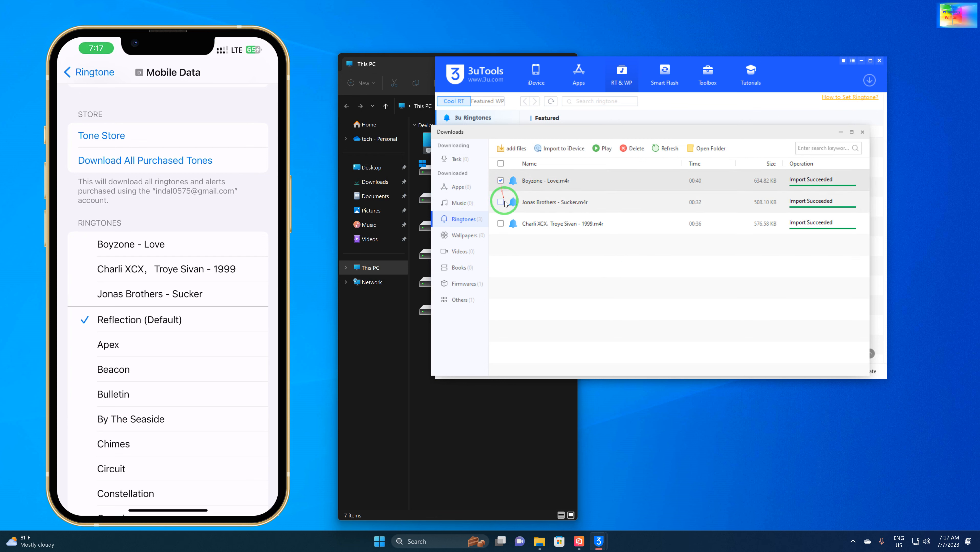
{"action": "left_click", "coordinate": [500, 163]}
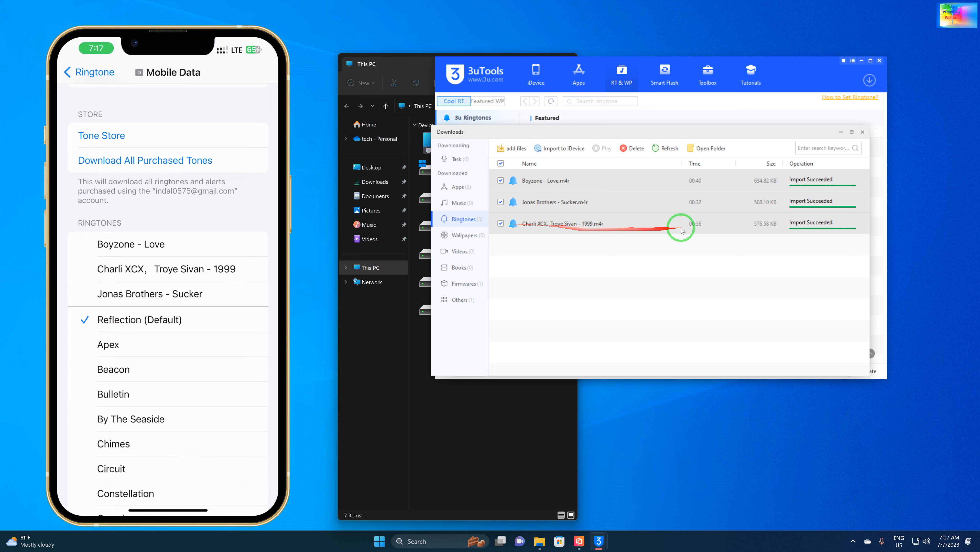
{"action": "mouse_move", "coordinate": [827, 238]}
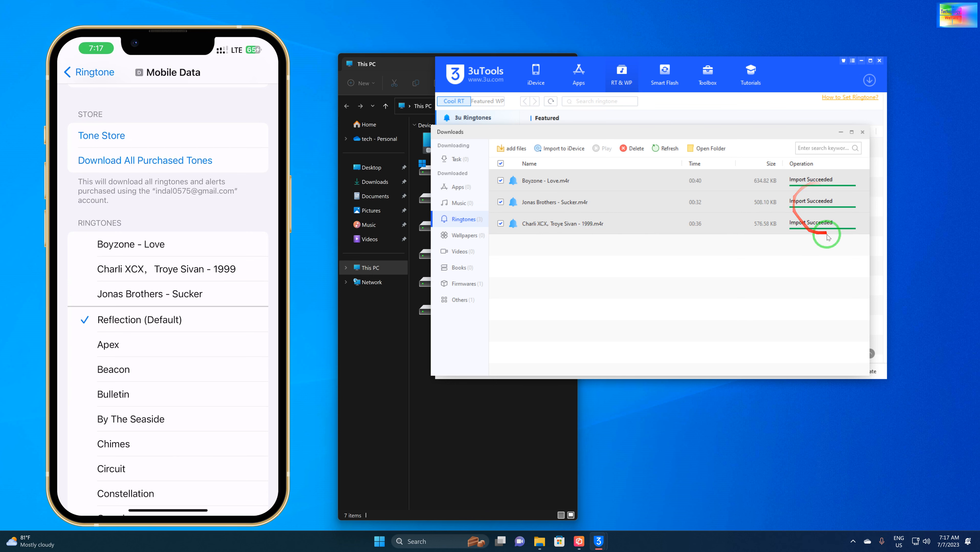
{"action": "mouse_move", "coordinate": [868, 106]}
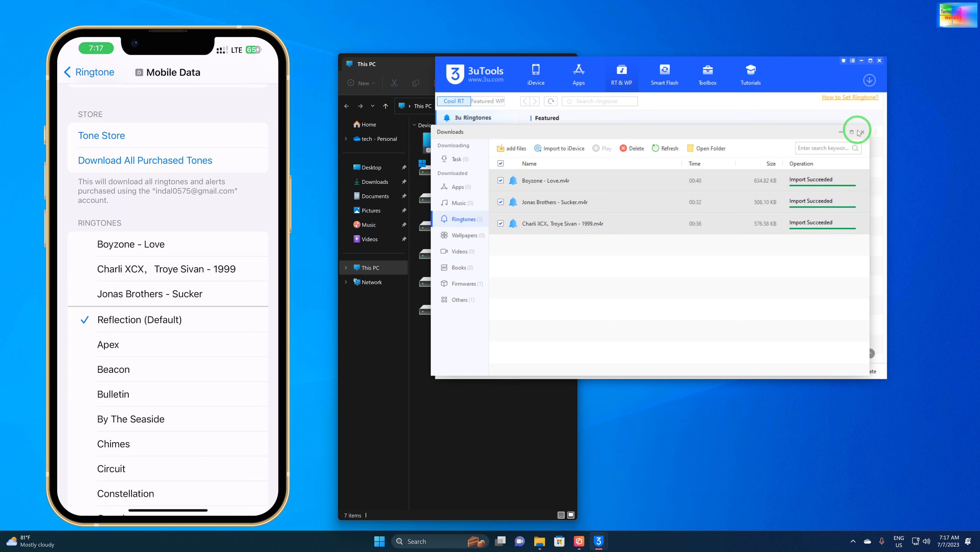
{"action": "mouse_move", "coordinate": [623, 215]}
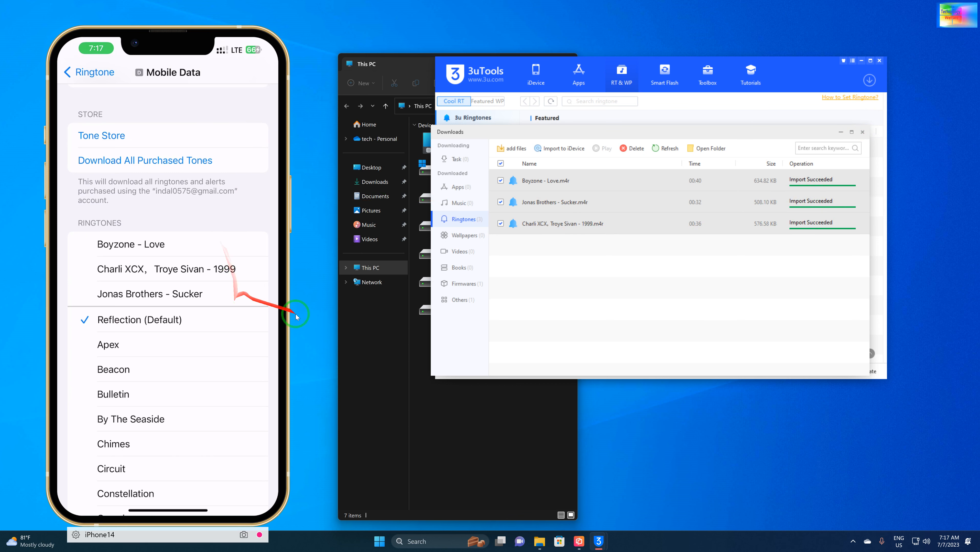
{"action": "mouse_move", "coordinate": [933, 125]}
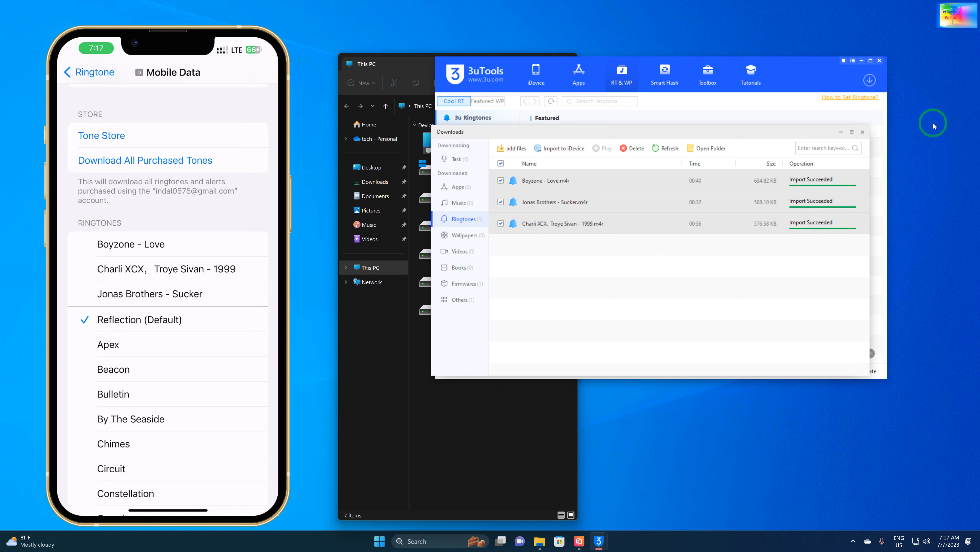
{"action": "mouse_move", "coordinate": [959, 244]}
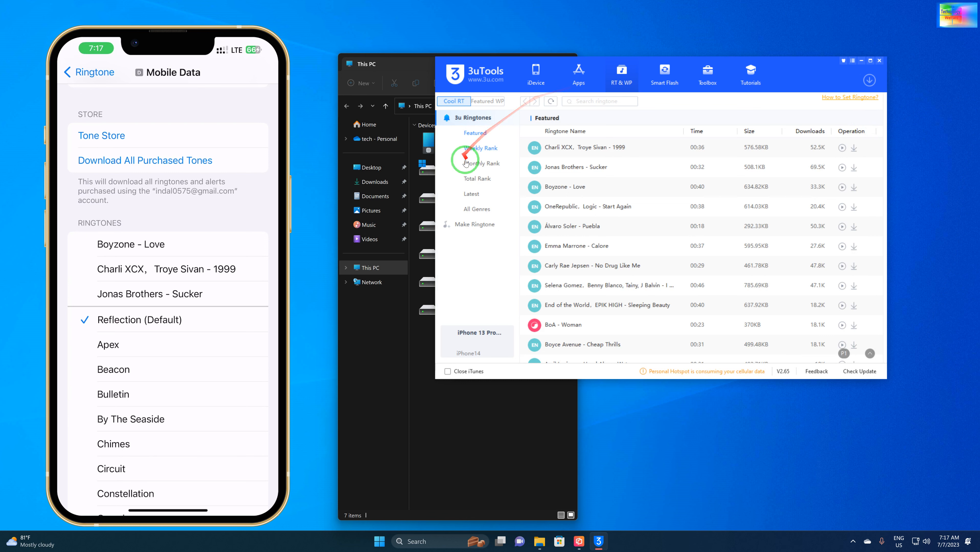
{"action": "mouse_move", "coordinate": [595, 74]}
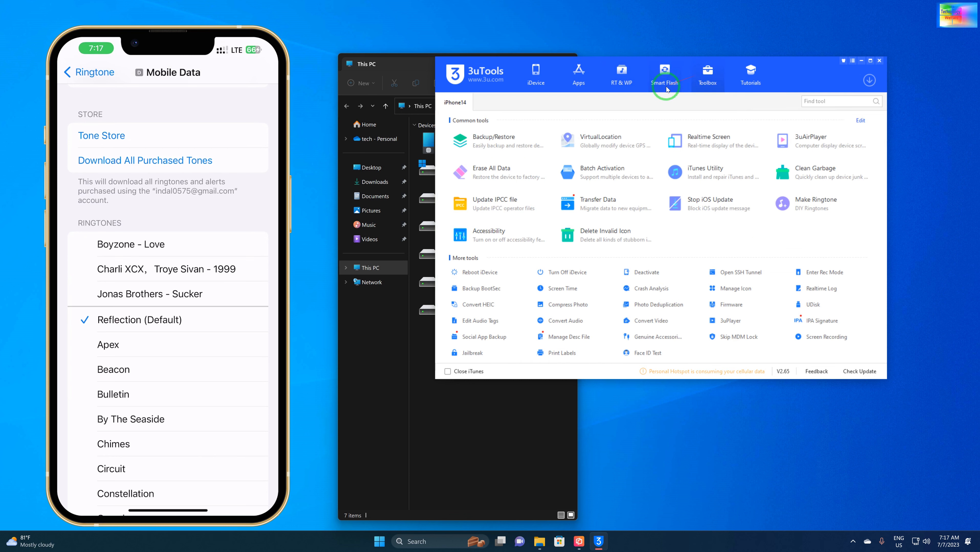
{"action": "mouse_move", "coordinate": [664, 75]}
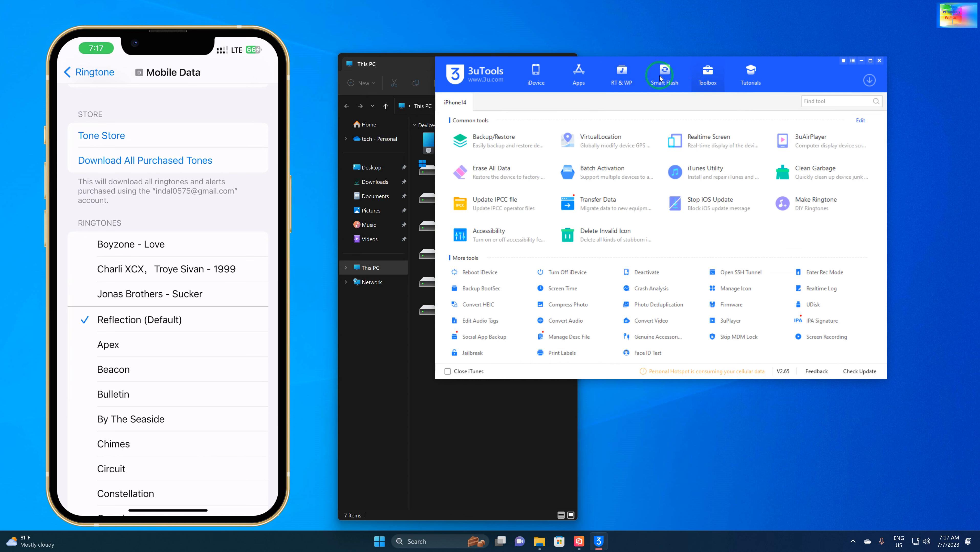
Step: Return via Smart Flash to the iPhone's ringtone list with Love, 1999 and Sucker
{"action": "left_click", "coordinate": [664, 74]}
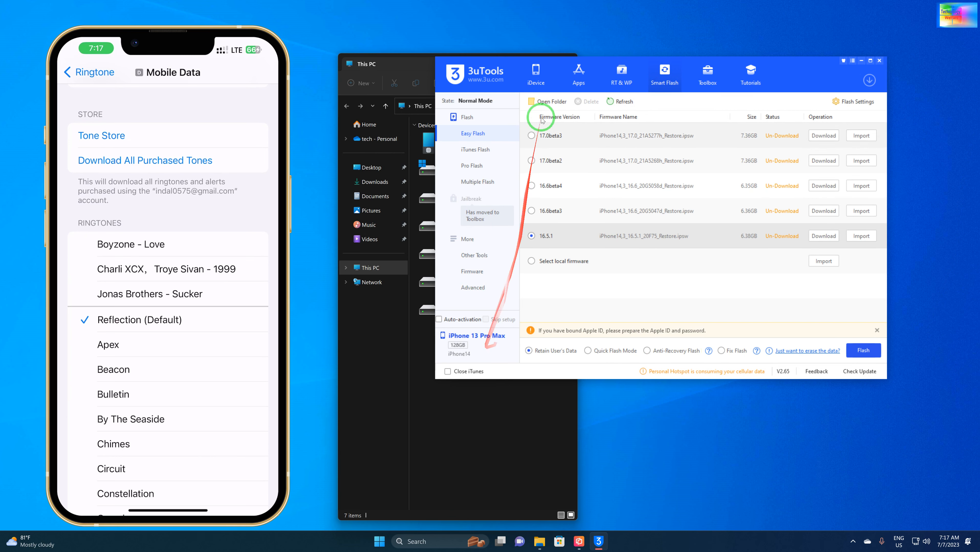
{"action": "left_click", "coordinate": [535, 74]}
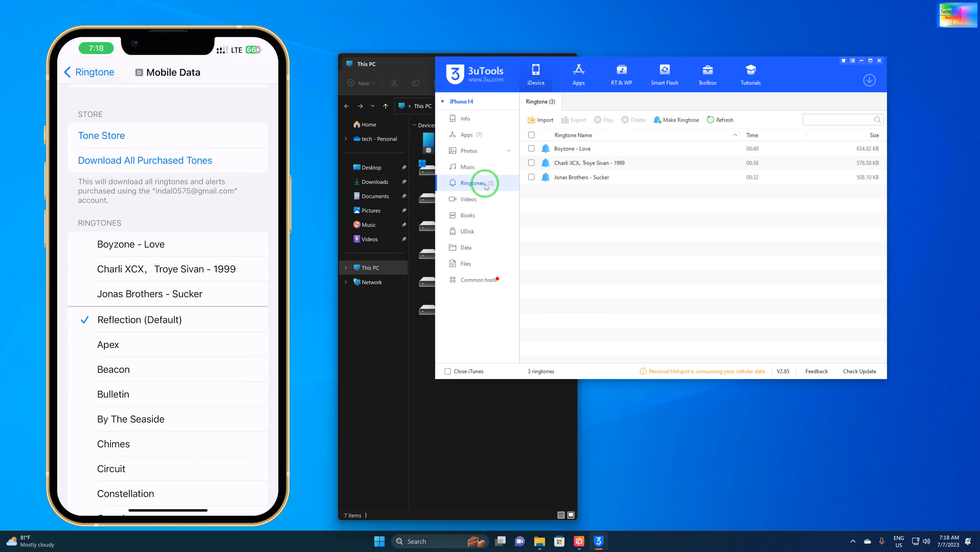
Step: Start a file import and browse F: > All Kinds of Hindi mp3 > Bollywood mp3
{"action": "left_click", "coordinate": [542, 119]}
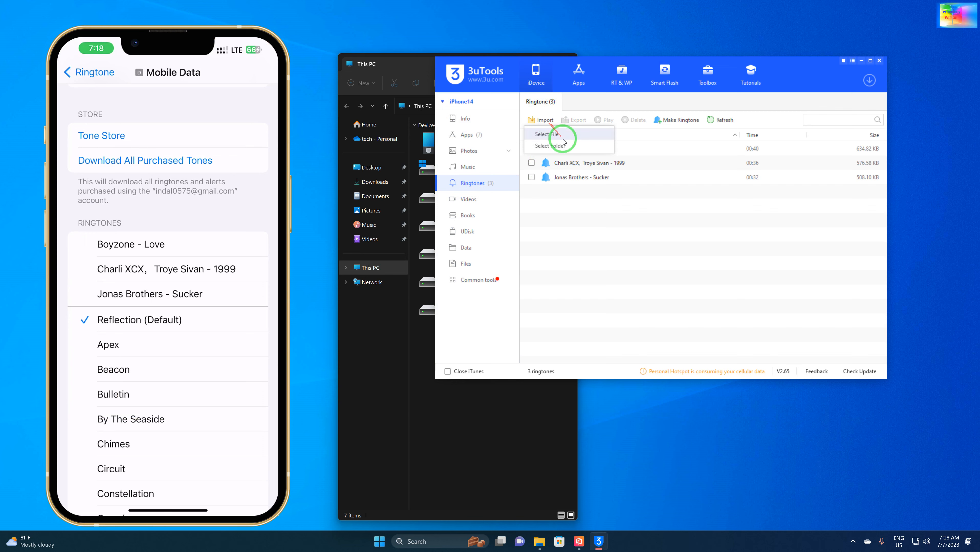
{"action": "left_click", "coordinate": [545, 133]}
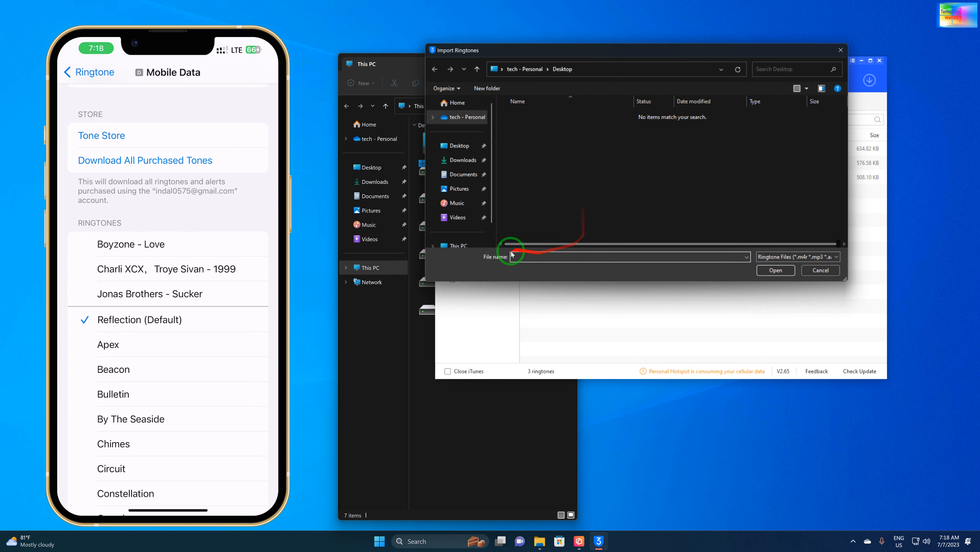
{"action": "left_click", "coordinate": [456, 217]}
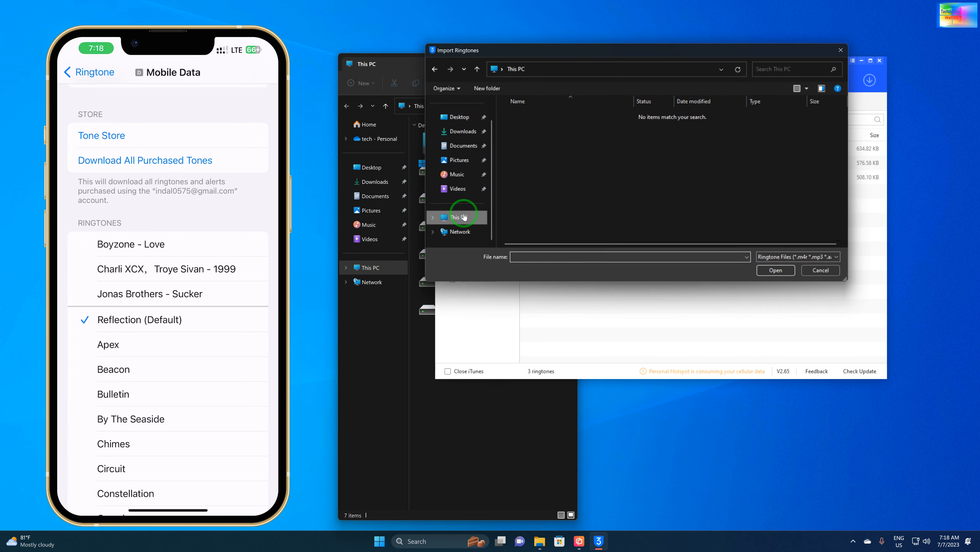
{"action": "left_click", "coordinate": [457, 217]}
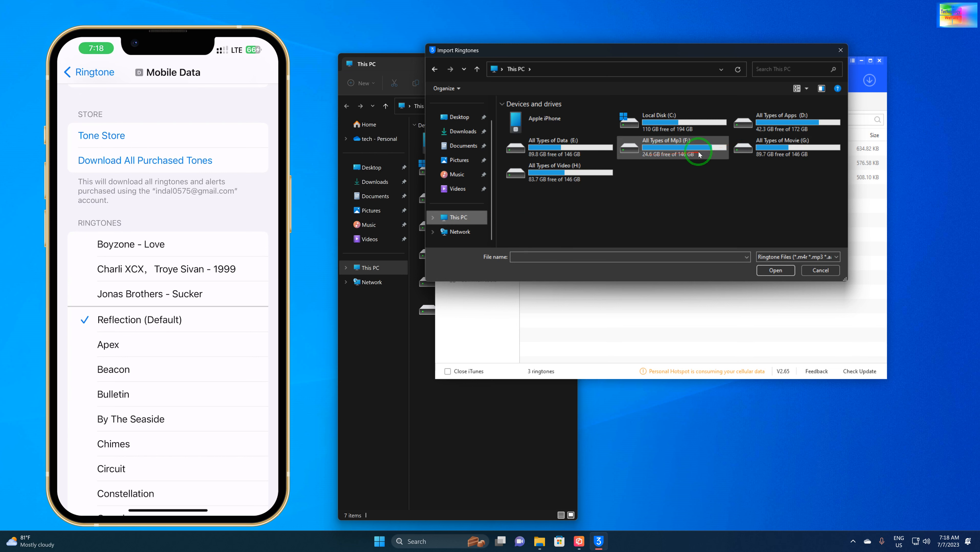
{"action": "double_click", "coordinate": [672, 146]}
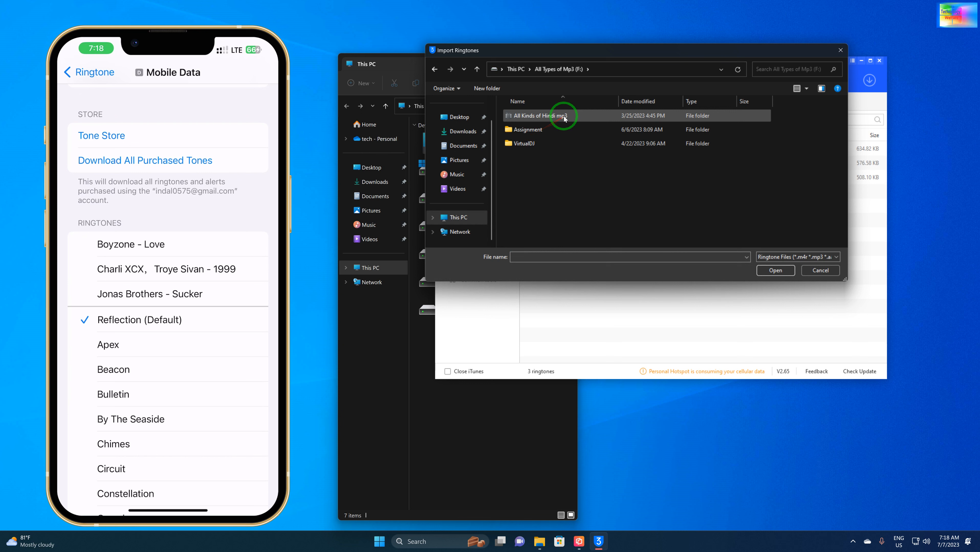
{"action": "double_click", "coordinate": [537, 116]}
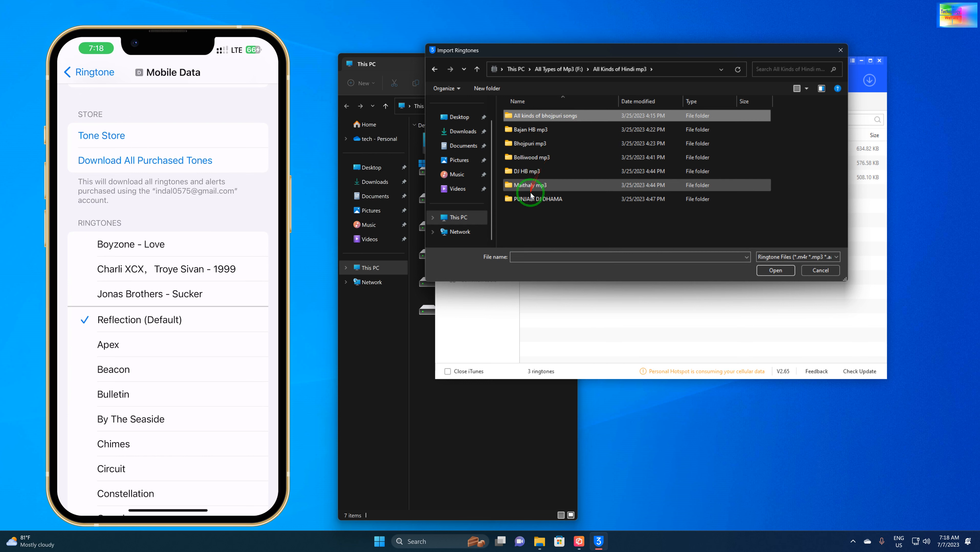
{"action": "left_click", "coordinate": [542, 116]}
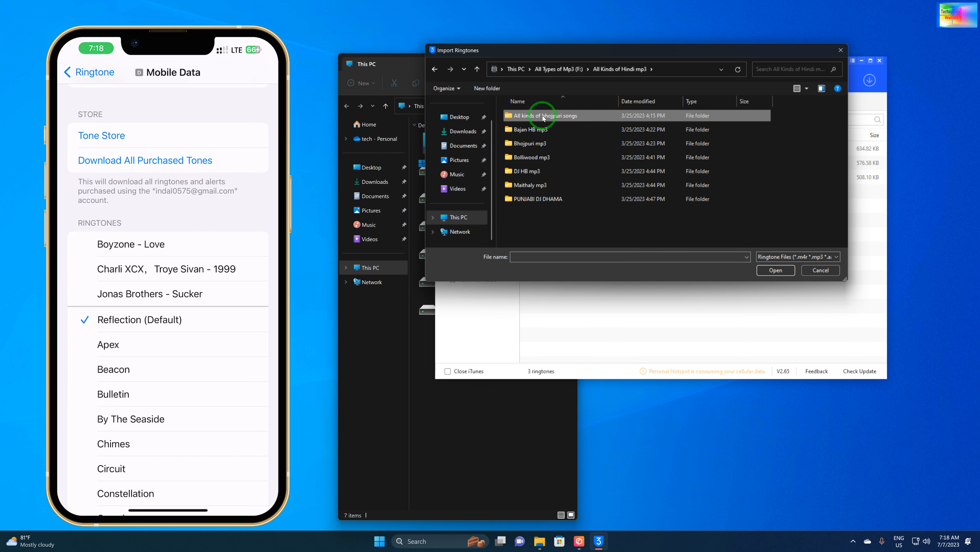
{"action": "left_click", "coordinate": [535, 157]}
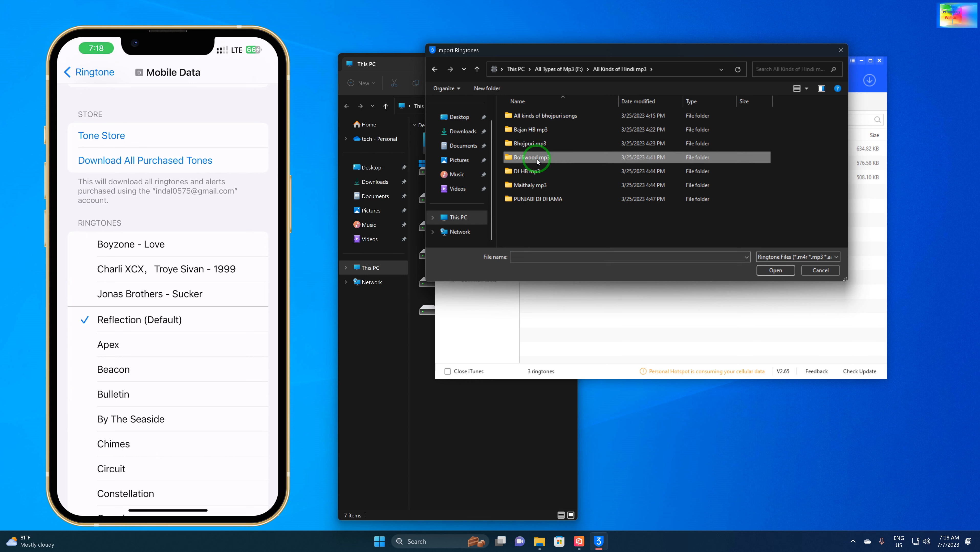
{"action": "double_click", "coordinate": [531, 157]}
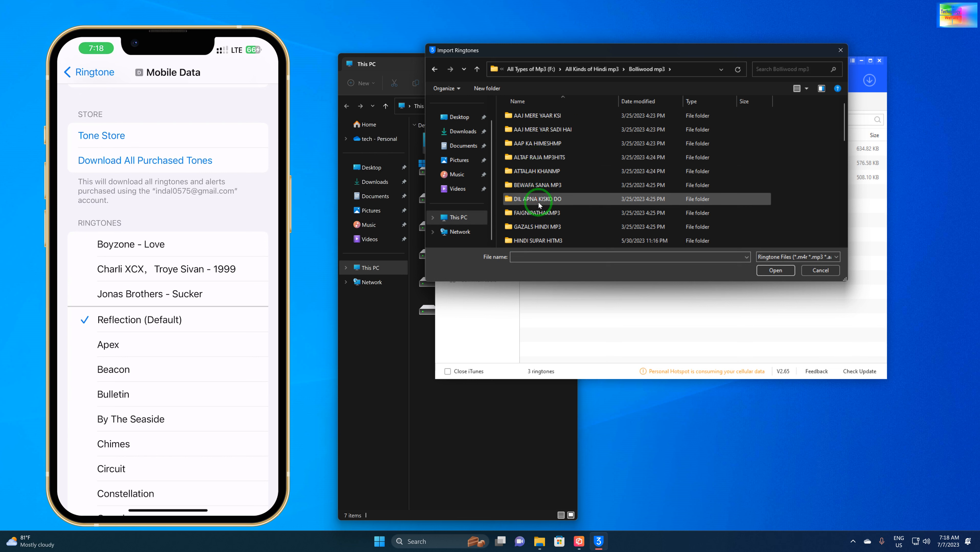
Step: Import 01 KAHO NA PYAR HAI from the KITNI HASRAT HAIR folder as a ringtone
{"action": "scroll", "scroll_direction": "down", "scroll_amount": 3}
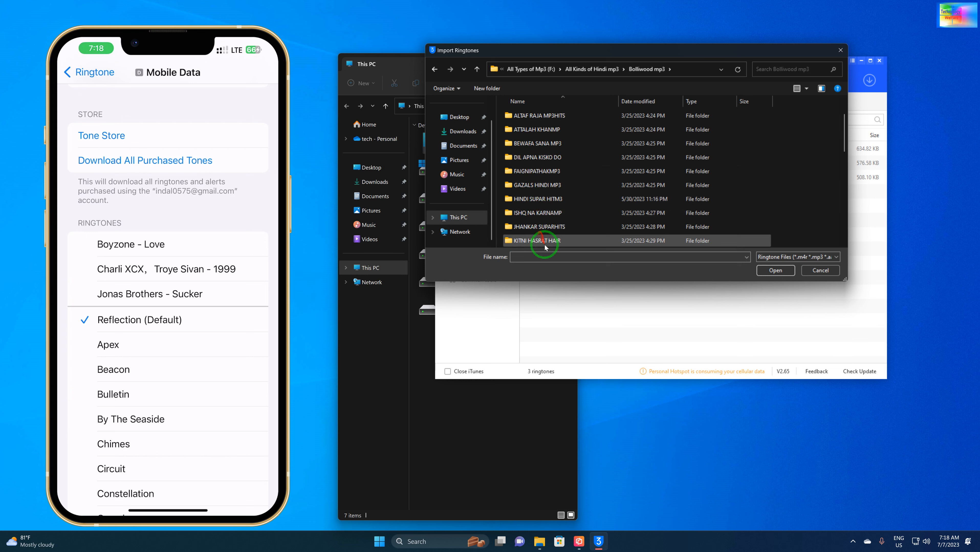
{"action": "double_click", "coordinate": [533, 241]}
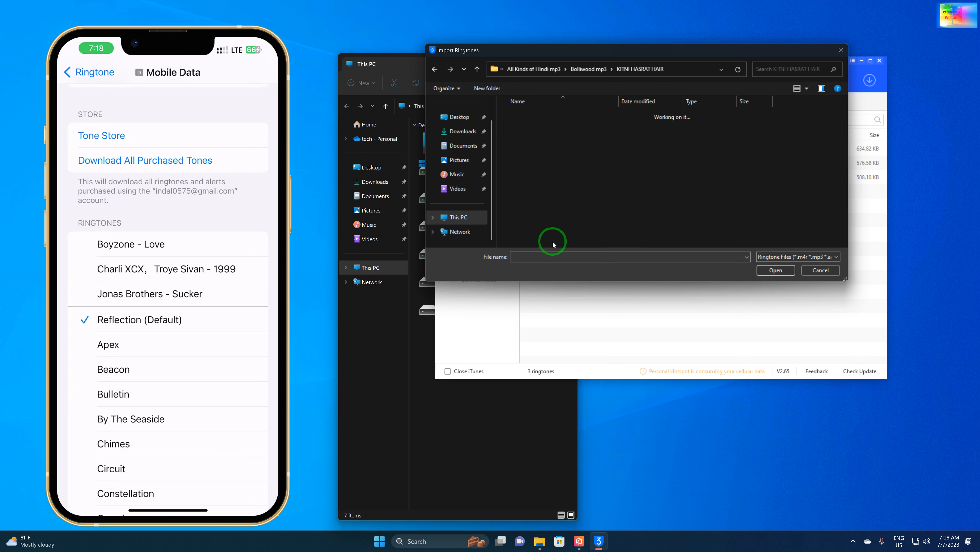
{"action": "left_click", "coordinate": [540, 129]}
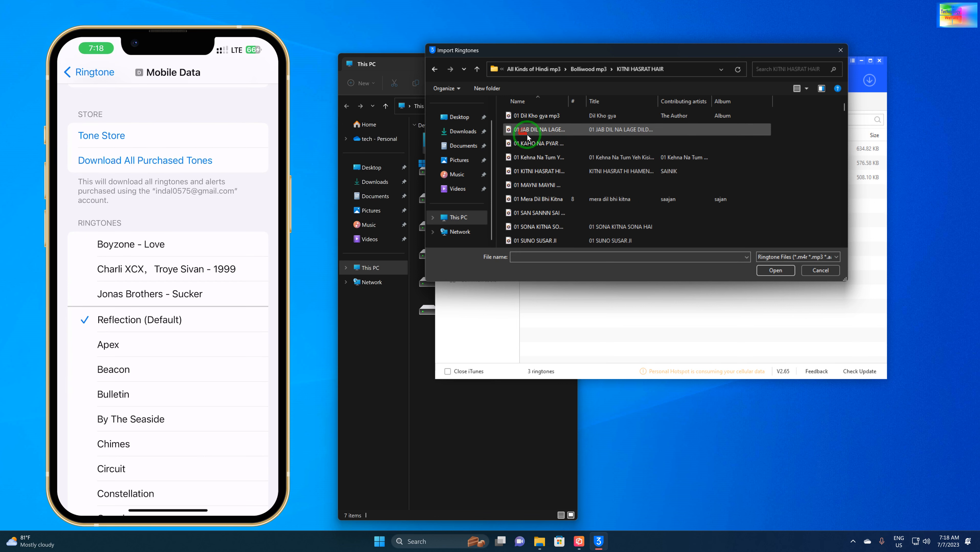
{"action": "left_click", "coordinate": [544, 142]}
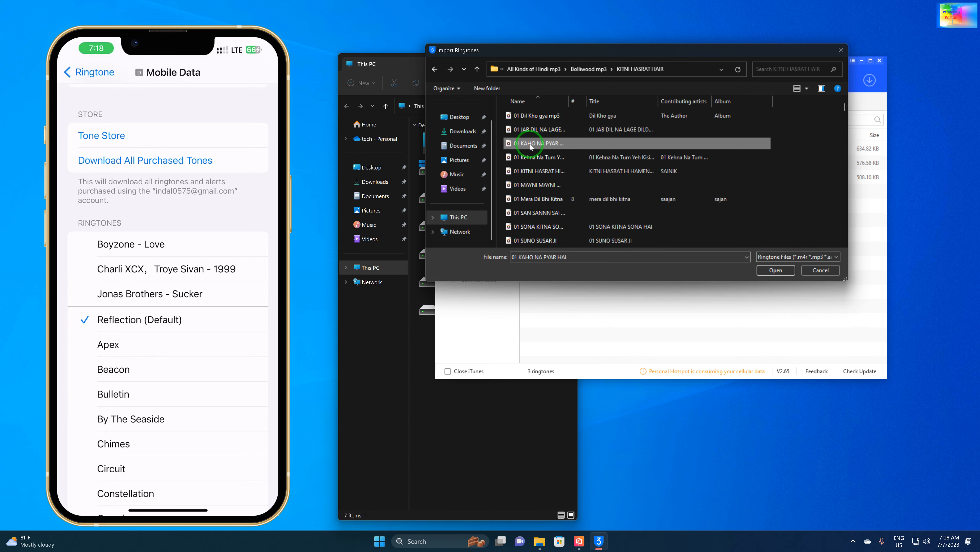
{"action": "left_click", "coordinate": [775, 269]}
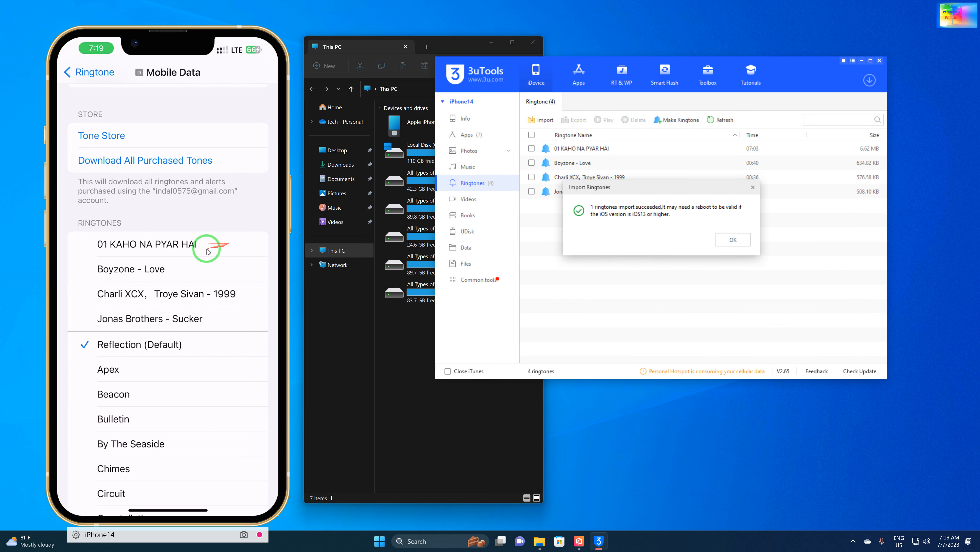
{"action": "mouse_move", "coordinate": [552, 286]}
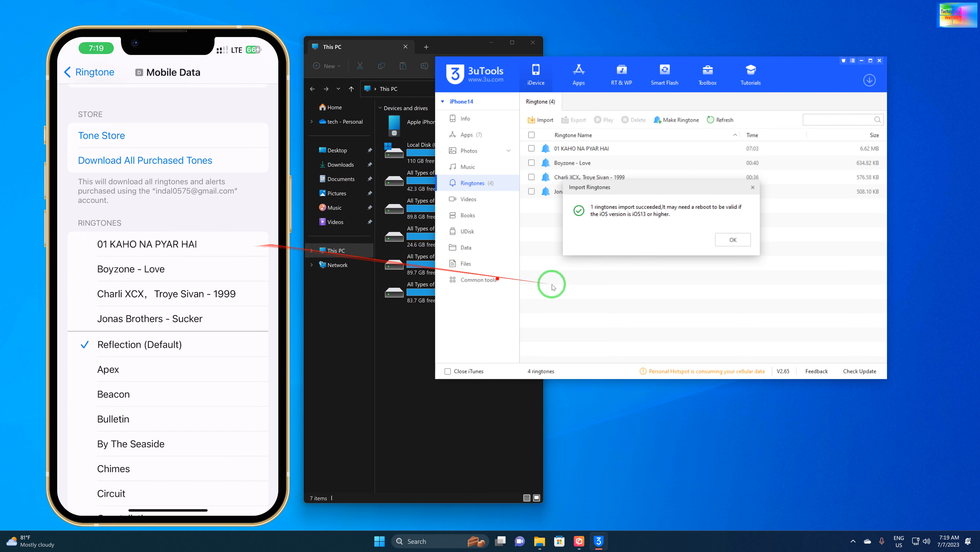
Step: Dismiss the Import Ringtones success notice, leaving four ringtones listed
{"action": "left_click", "coordinate": [731, 240]}
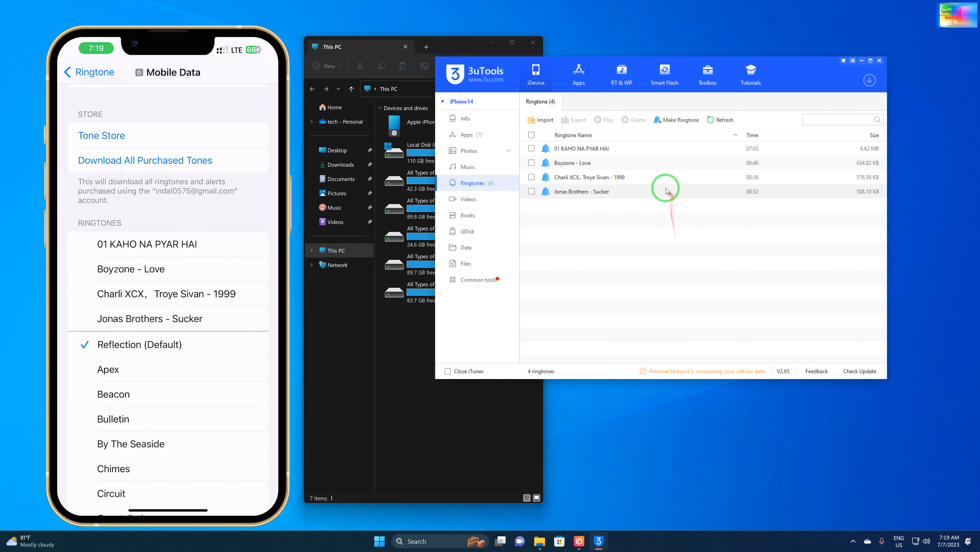
Step: In the ringtone maker choose a PC source and browse F: > All Kinds of Hindi mp3 > Bollywood mp3
{"action": "left_click", "coordinate": [676, 119]}
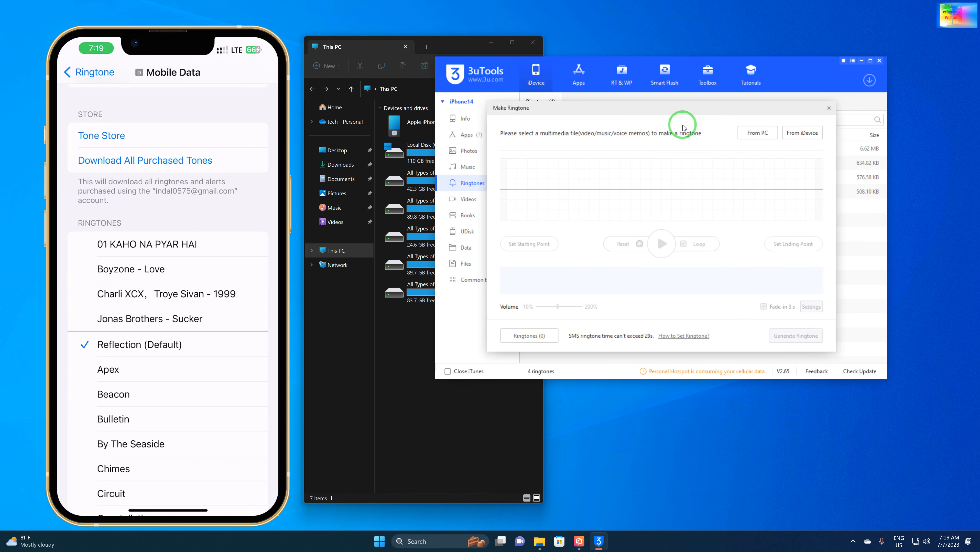
{"action": "mouse_move", "coordinate": [506, 147]}
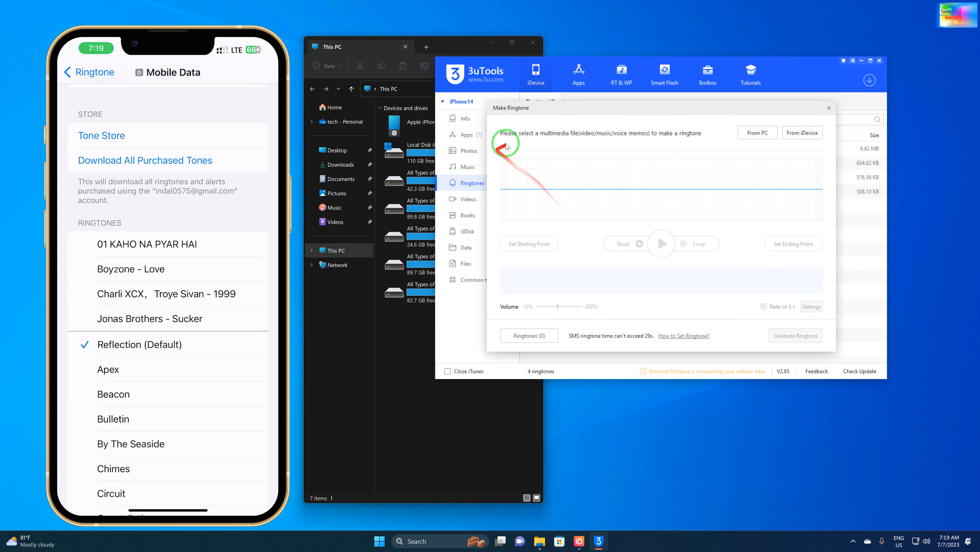
{"action": "mouse_move", "coordinate": [825, 140]}
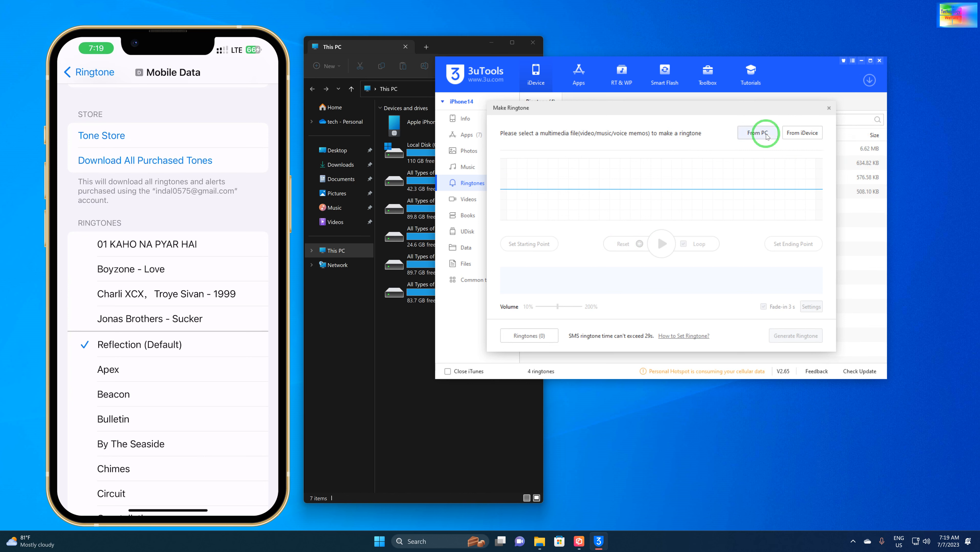
{"action": "left_click", "coordinate": [758, 132]}
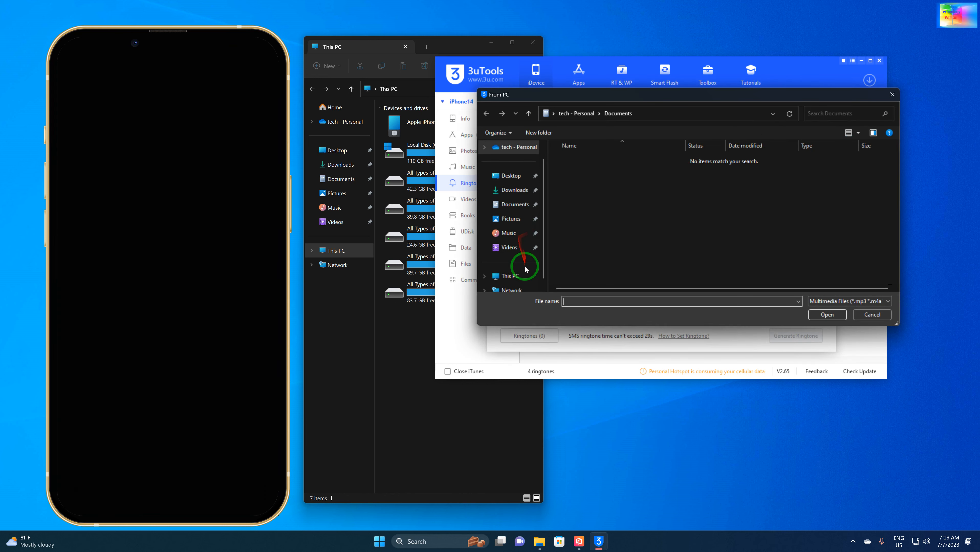
{"action": "left_click", "coordinate": [510, 261]}
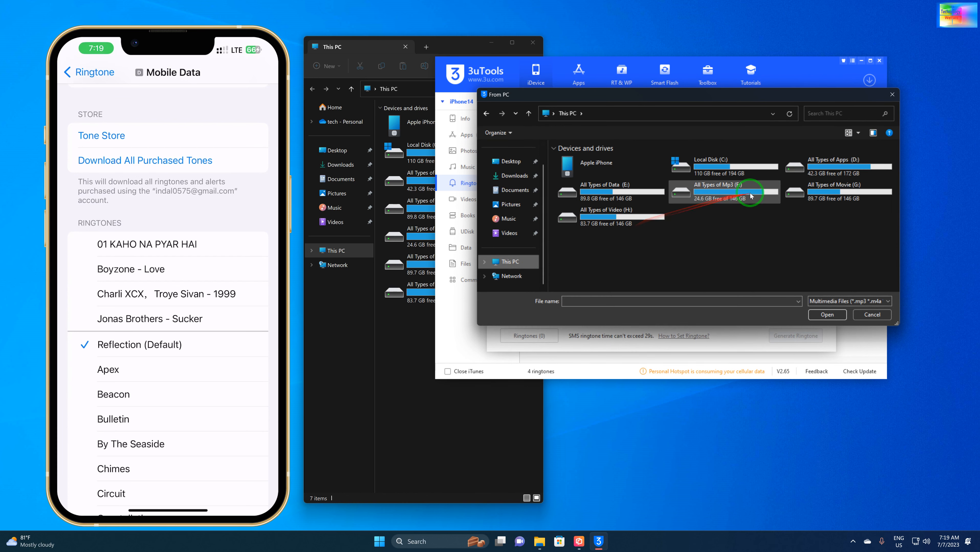
{"action": "mouse_move", "coordinate": [779, 101]}
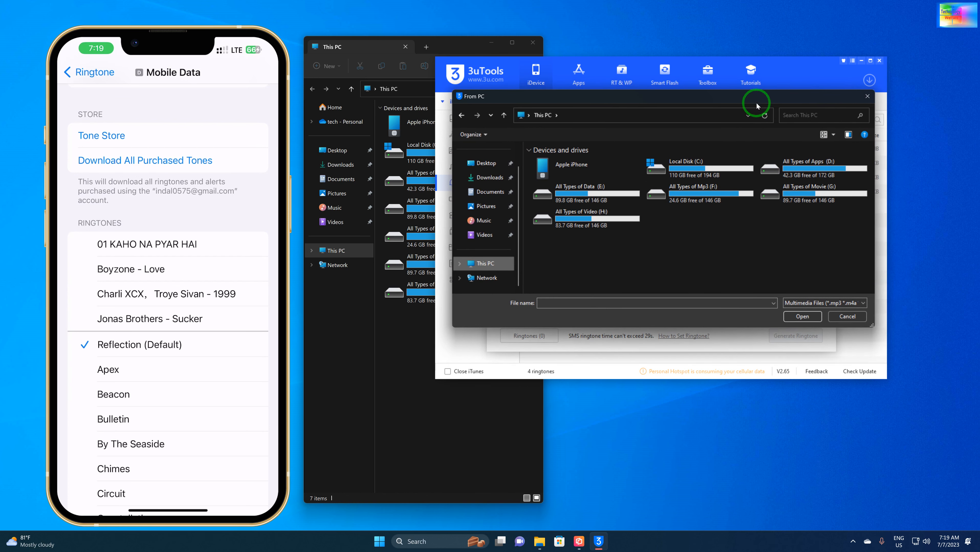
{"action": "mouse_move", "coordinate": [739, 262]}
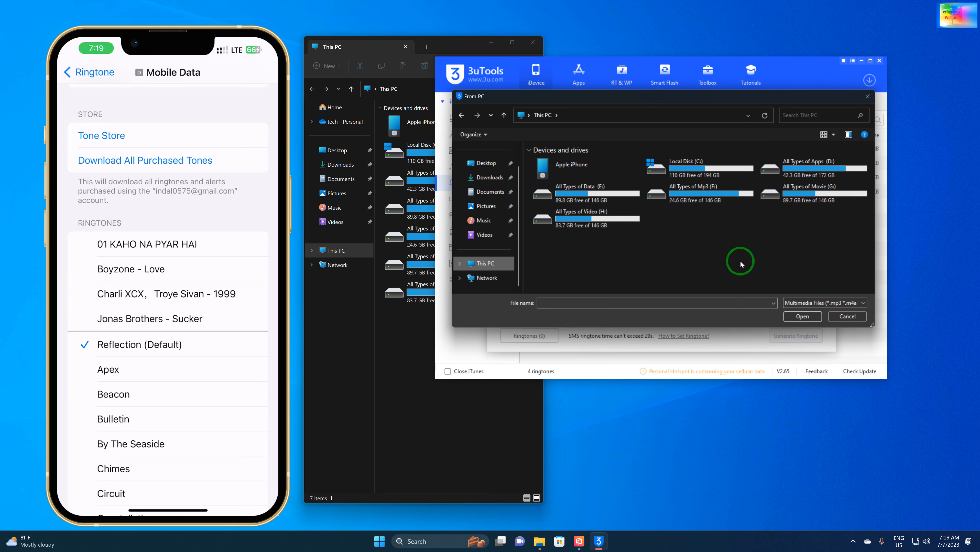
{"action": "mouse_move", "coordinate": [811, 238]}
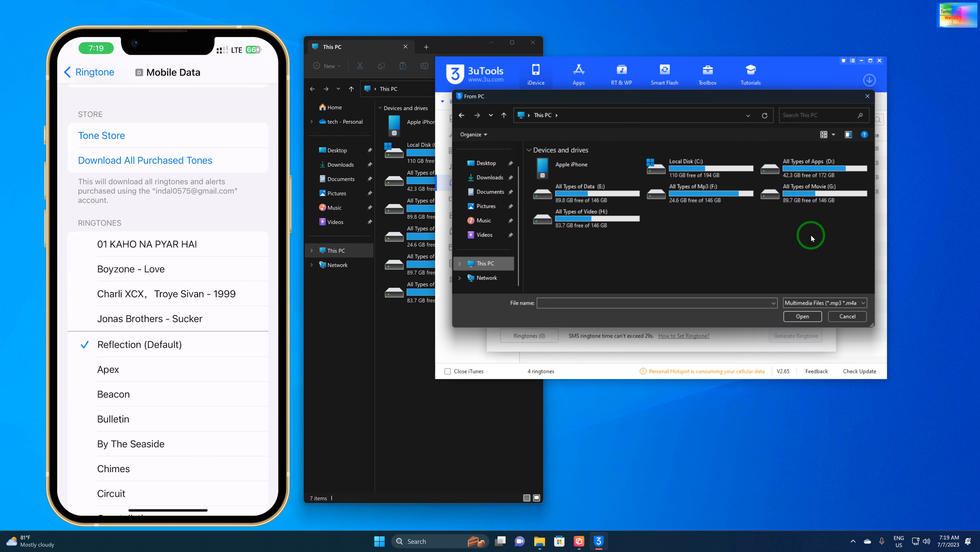
{"action": "mouse_move", "coordinate": [709, 192]}
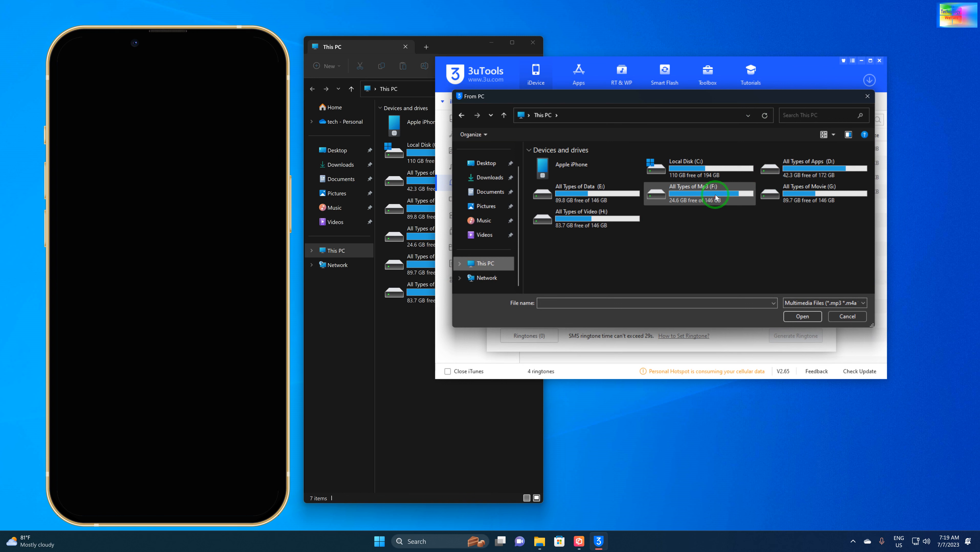
{"action": "mouse_move", "coordinate": [710, 195]}
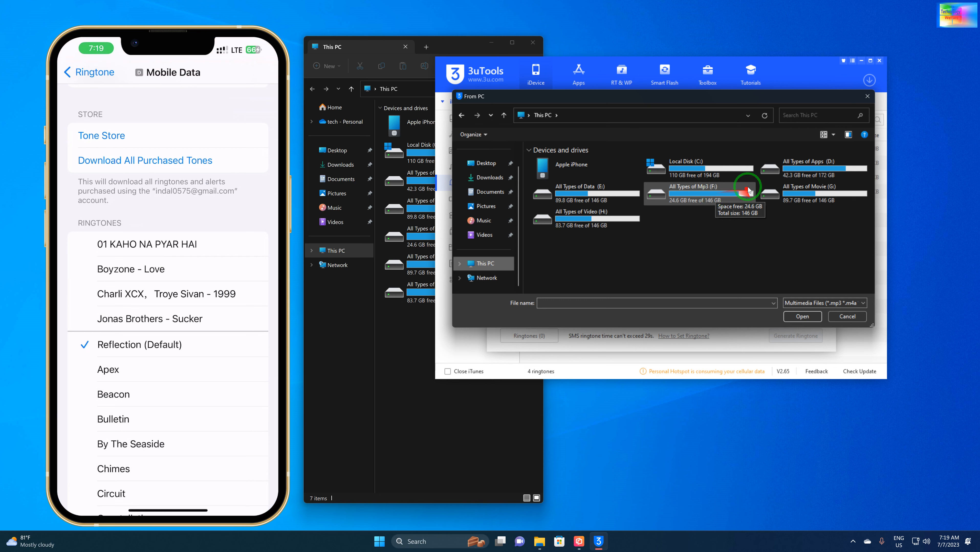
{"action": "mouse_move", "coordinate": [712, 103]}
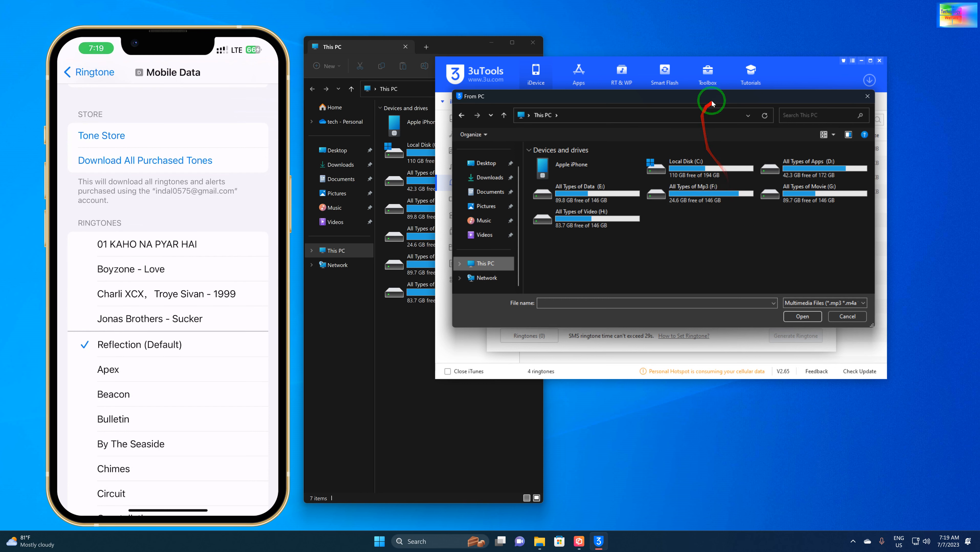
{"action": "mouse_move", "coordinate": [583, 339]}
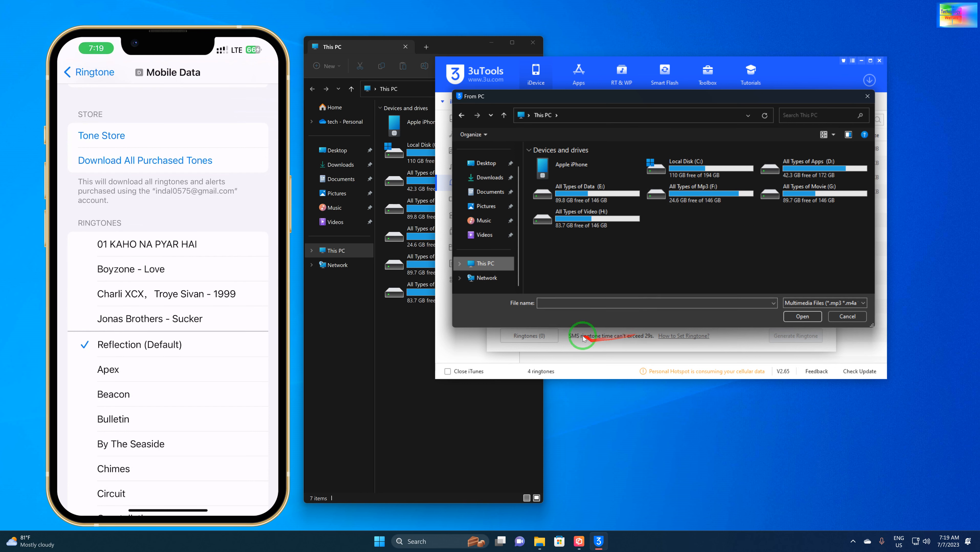
{"action": "mouse_move", "coordinate": [687, 192]}
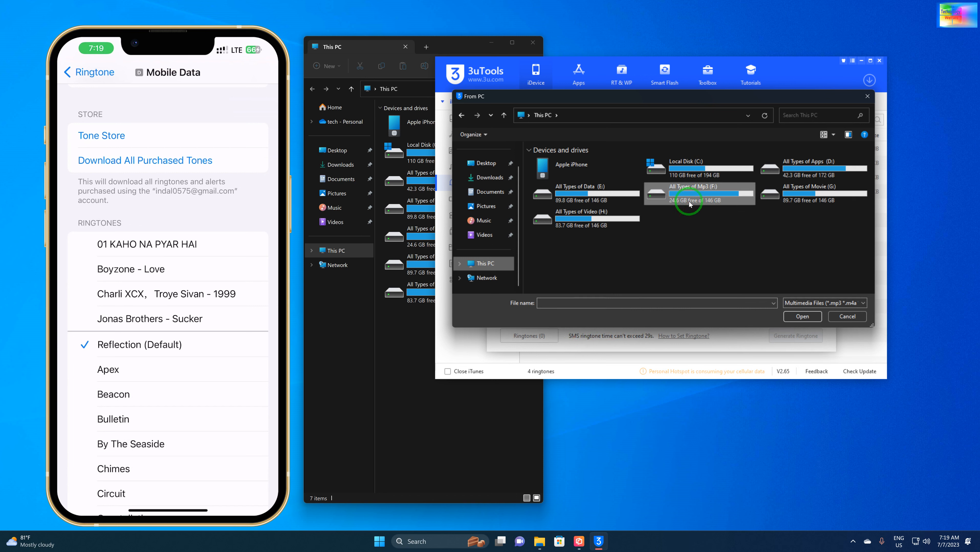
{"action": "double_click", "coordinate": [690, 193]}
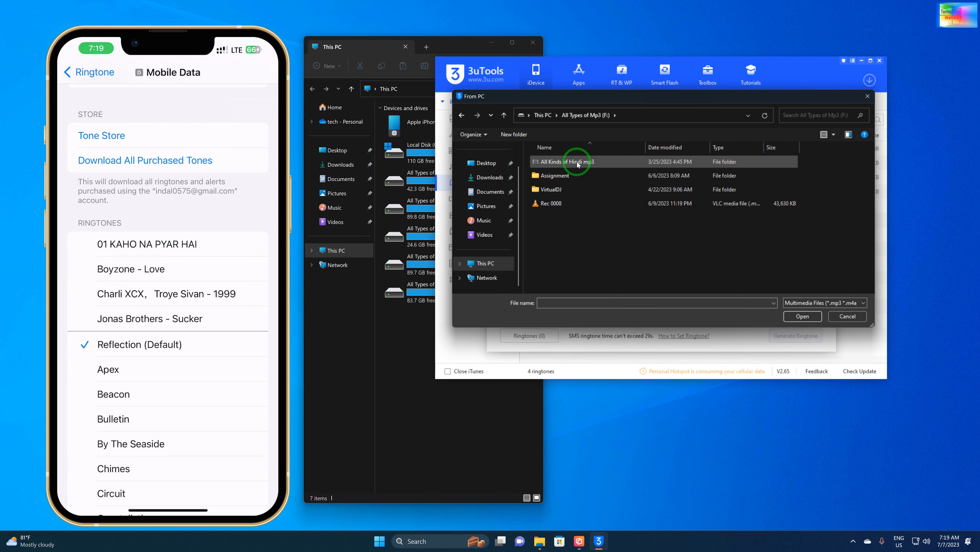
{"action": "double_click", "coordinate": [565, 161]}
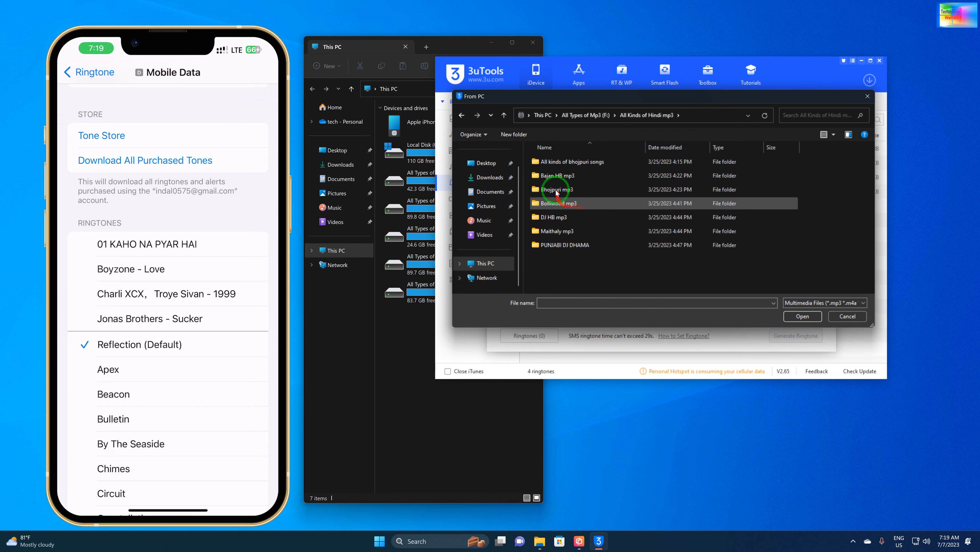
{"action": "double_click", "coordinate": [560, 203]}
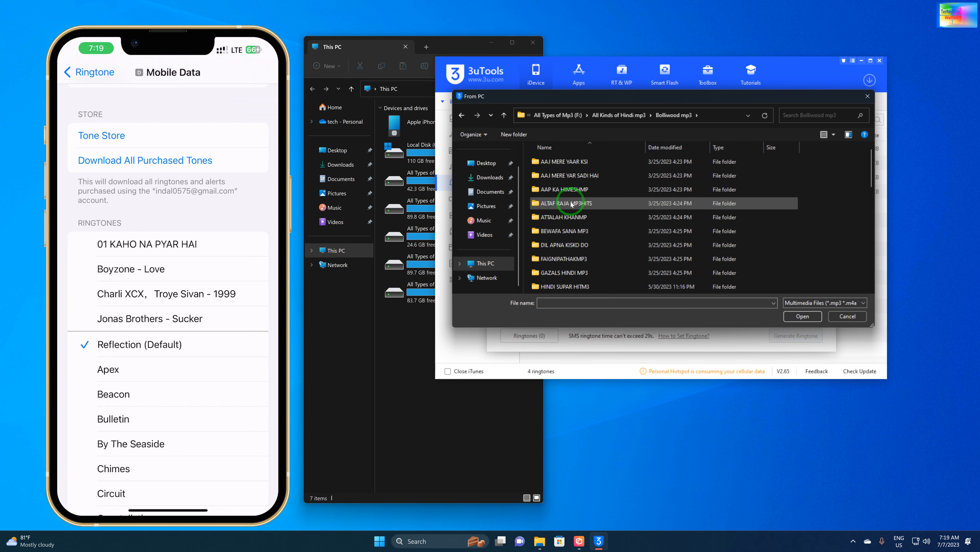
Step: Load CHANDNI RAAT HAI from the GAZALS HINDI MP3 folder into the ringtone maker
{"action": "scroll", "scroll_direction": "down", "scroll_amount": 3}
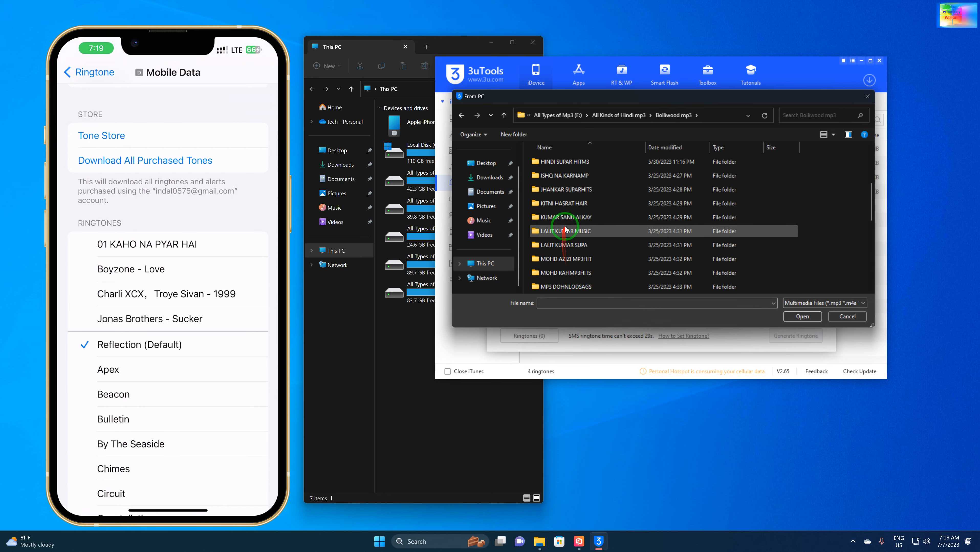
{"action": "scroll", "scroll_direction": "up", "scroll_amount": 3}
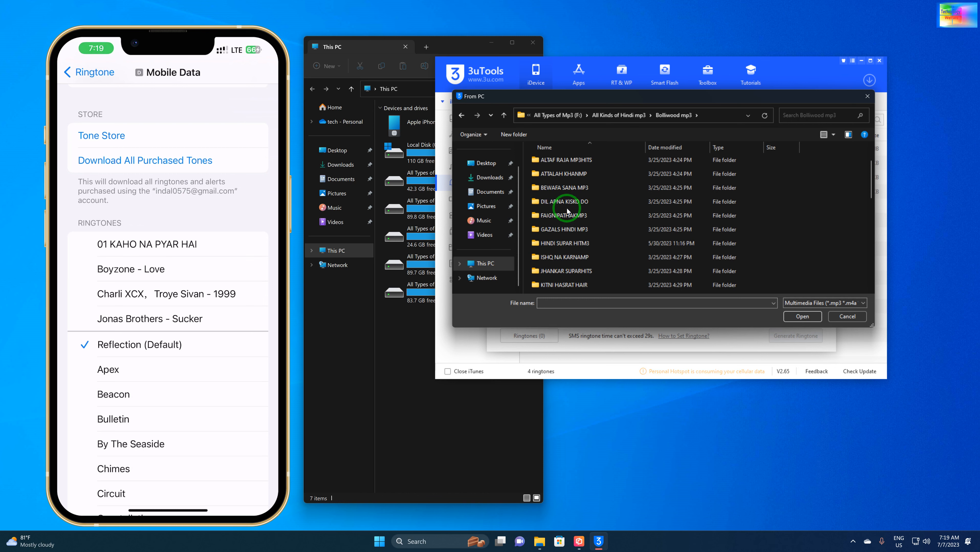
{"action": "double_click", "coordinate": [559, 228]}
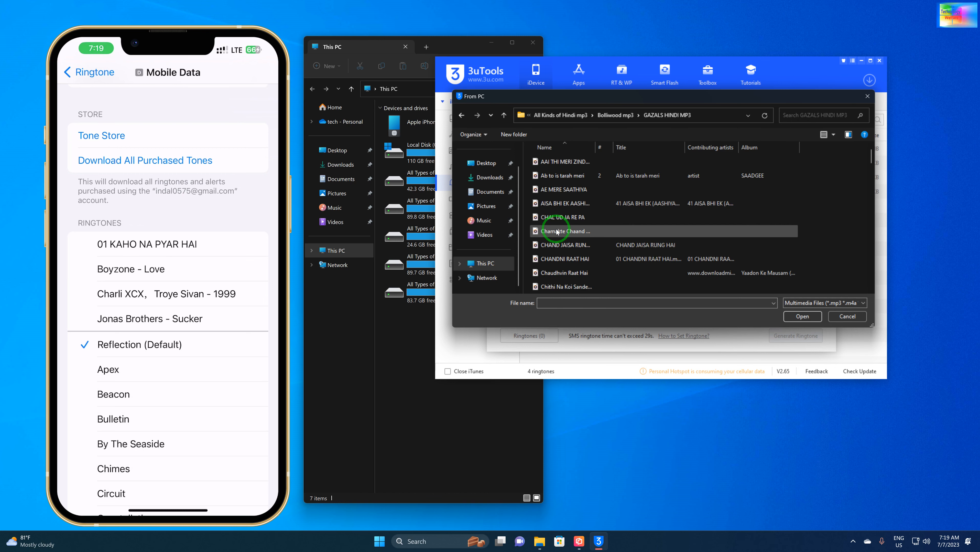
{"action": "left_click", "coordinate": [566, 217]}
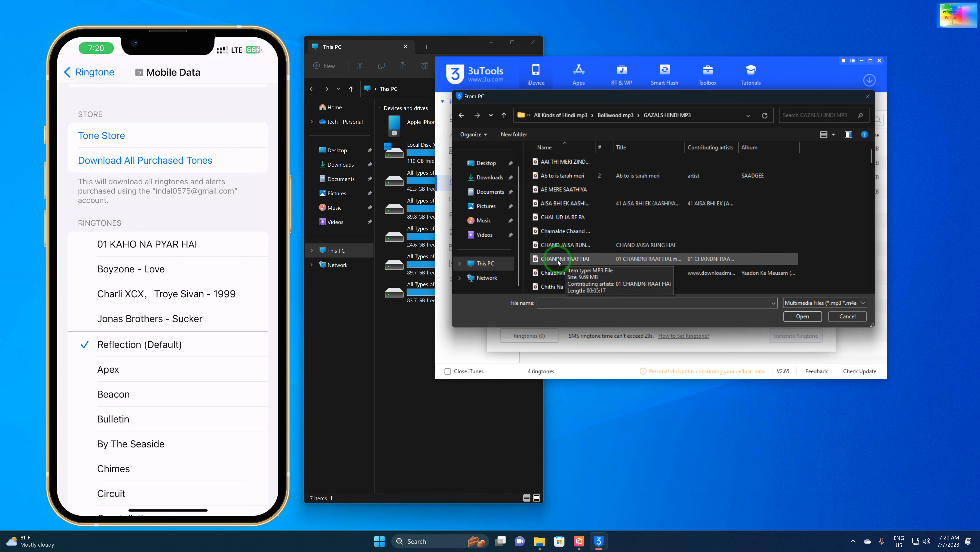
{"action": "left_click", "coordinate": [561, 257]}
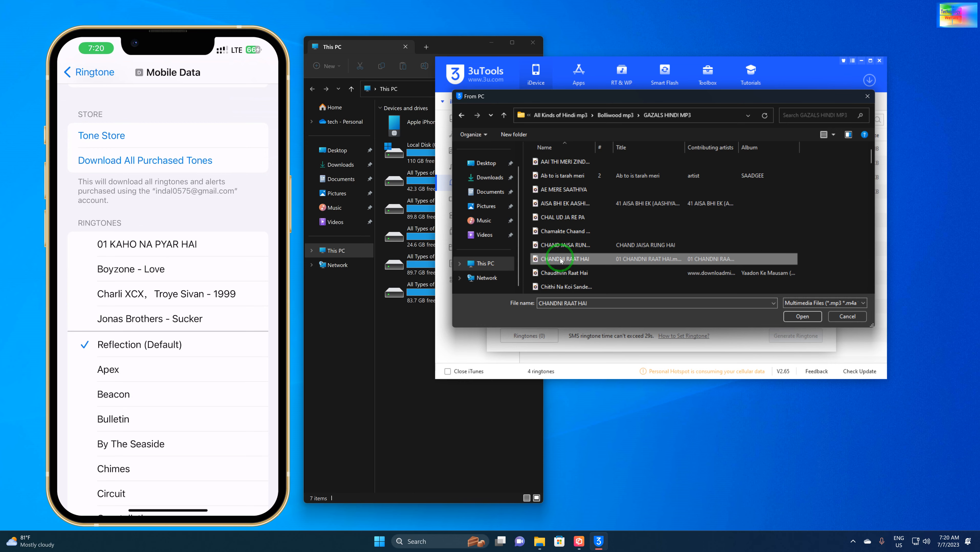
{"action": "left_click", "coordinate": [801, 316]}
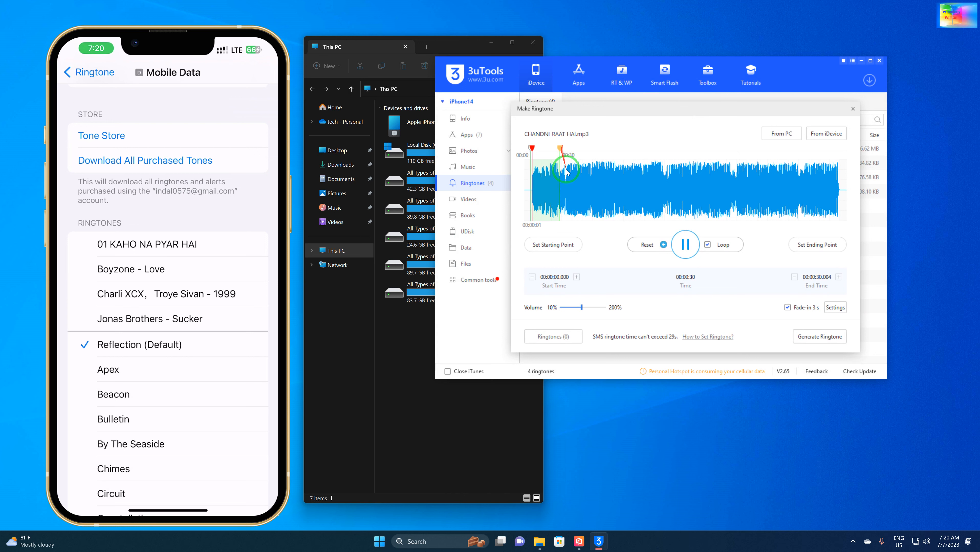
Step: Pause the preview and generate a 00:00:00–00:00:30 ringtone from CHANDNI RAAT HAI
{"action": "left_click", "coordinate": [685, 244]}
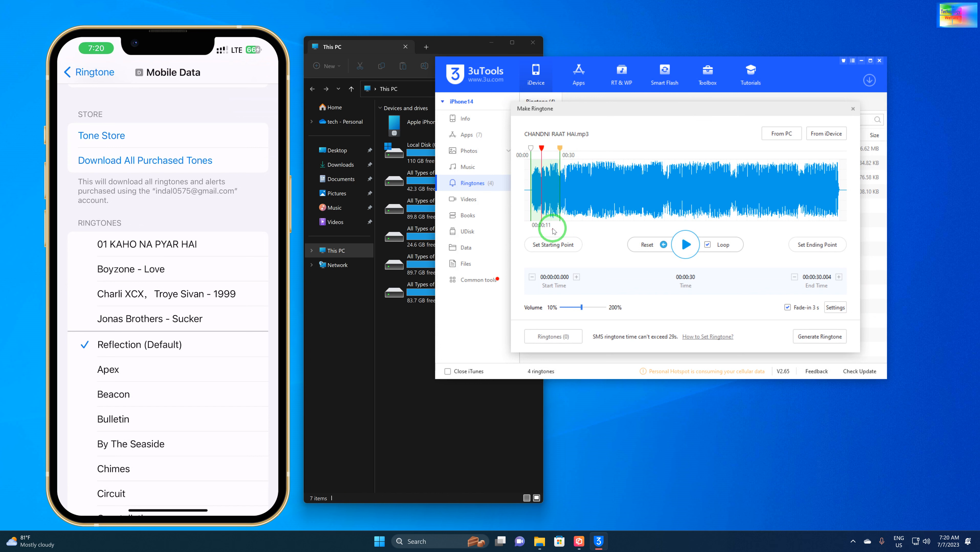
{"action": "mouse_move", "coordinate": [859, 359]}
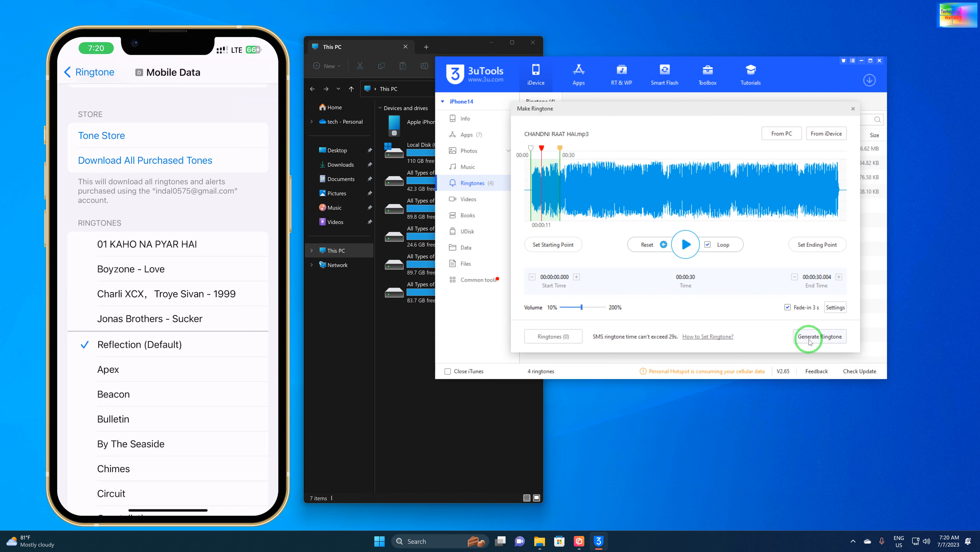
{"action": "mouse_move", "coordinate": [591, 314]}
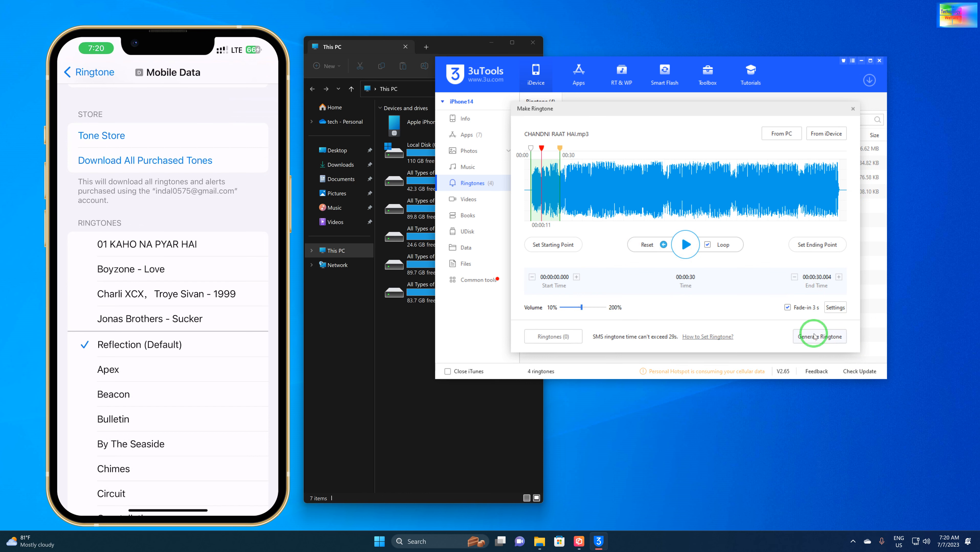
{"action": "left_click", "coordinate": [819, 336]}
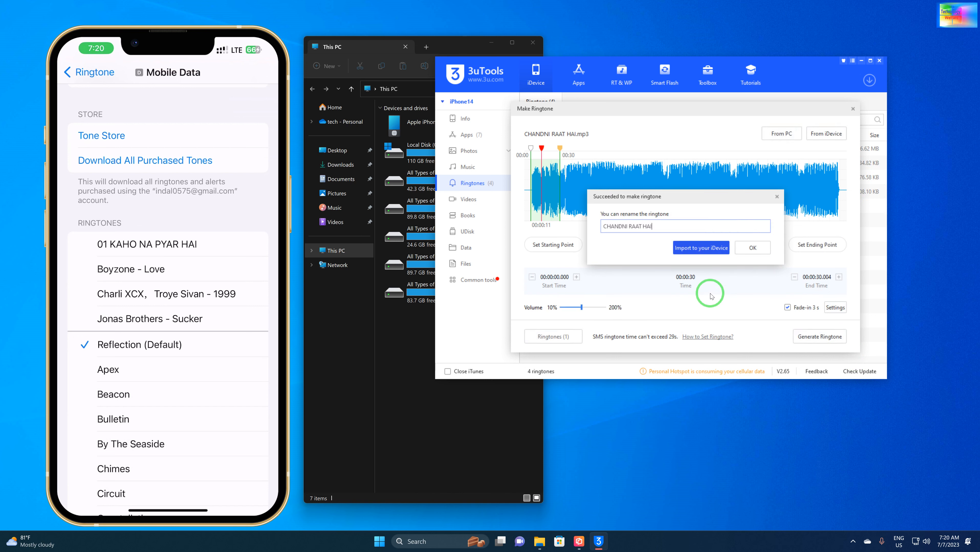
{"action": "mouse_move", "coordinate": [709, 257]}
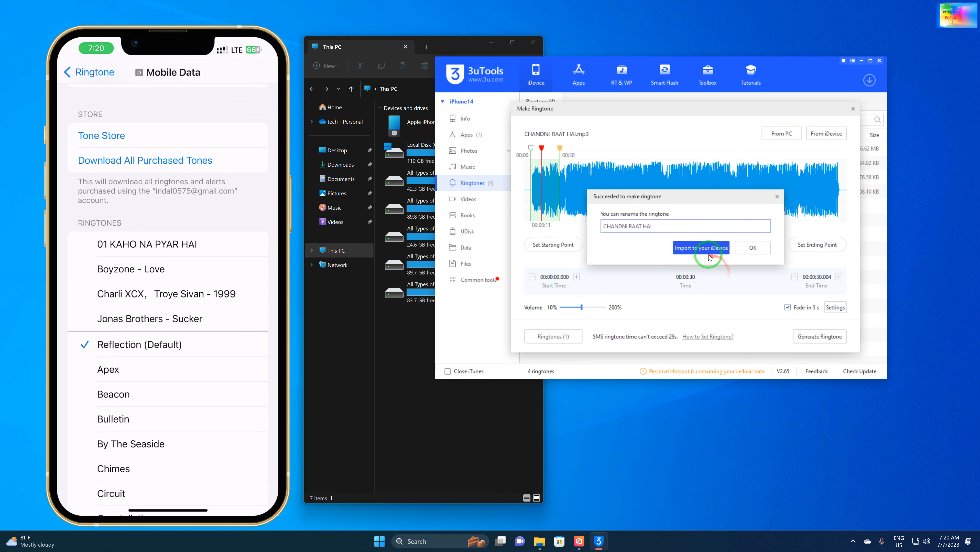
Step: Import the CHANDNI RAAT HAI ringtone to the iPhone, select it on the phone, and dismiss the notice
{"action": "left_click", "coordinate": [701, 247]}
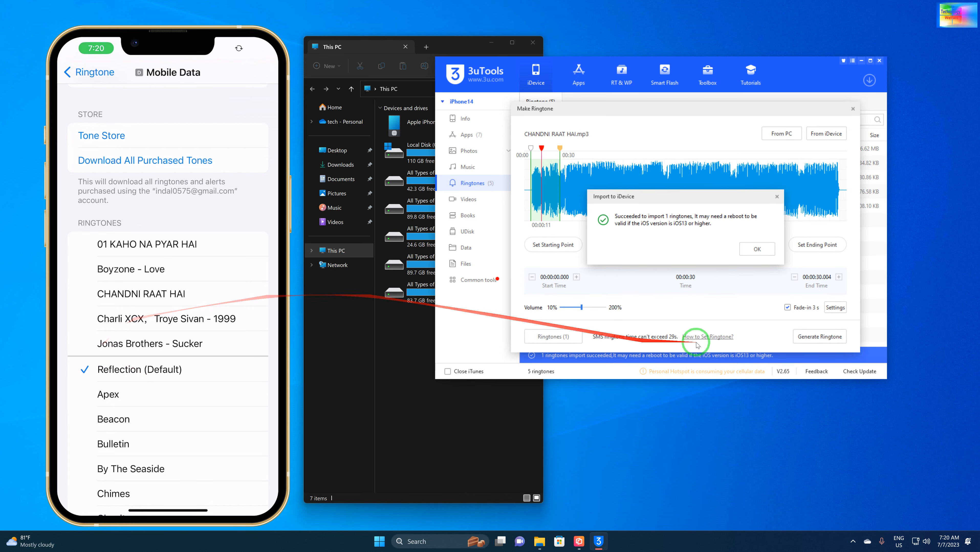
{"action": "mouse_move", "coordinate": [745, 328]}
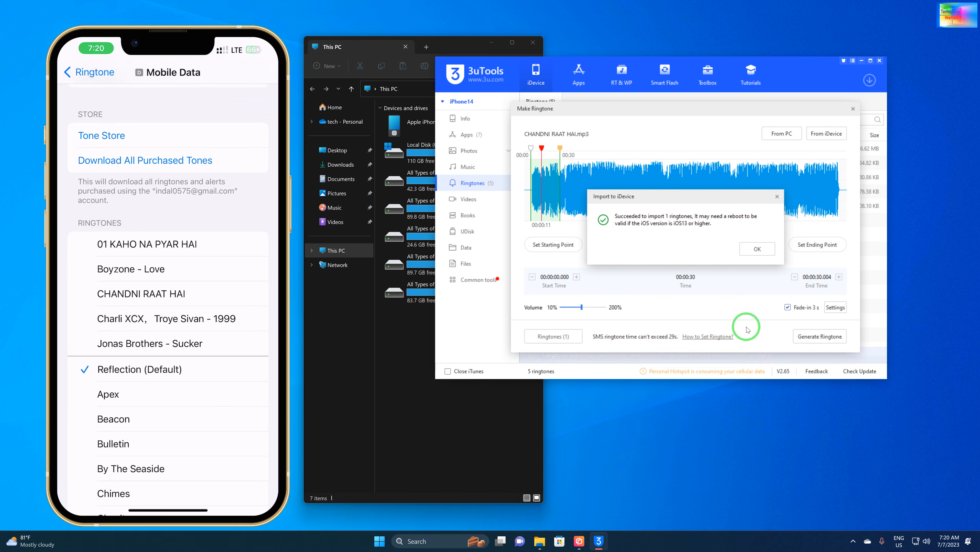
{"action": "mouse_move", "coordinate": [223, 305]}
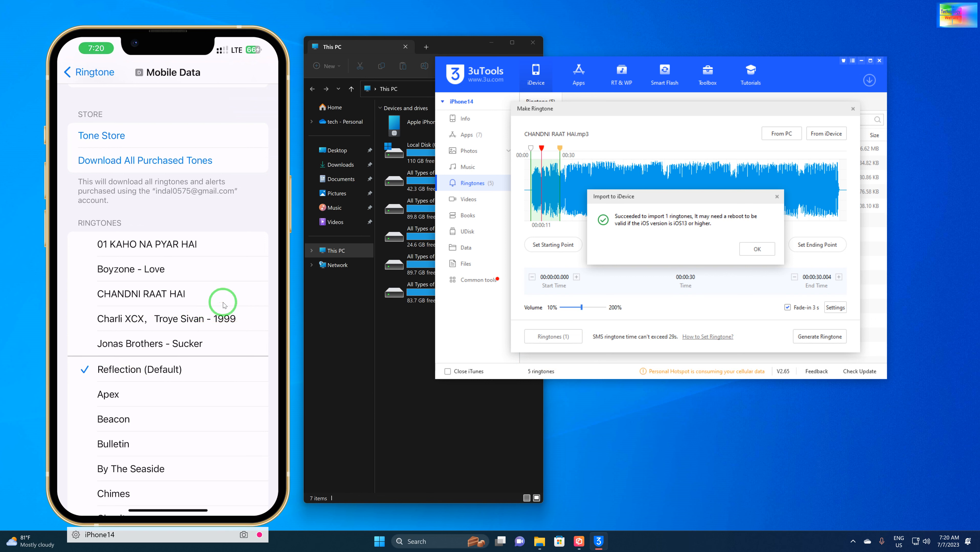
{"action": "mouse_move", "coordinate": [206, 302]}
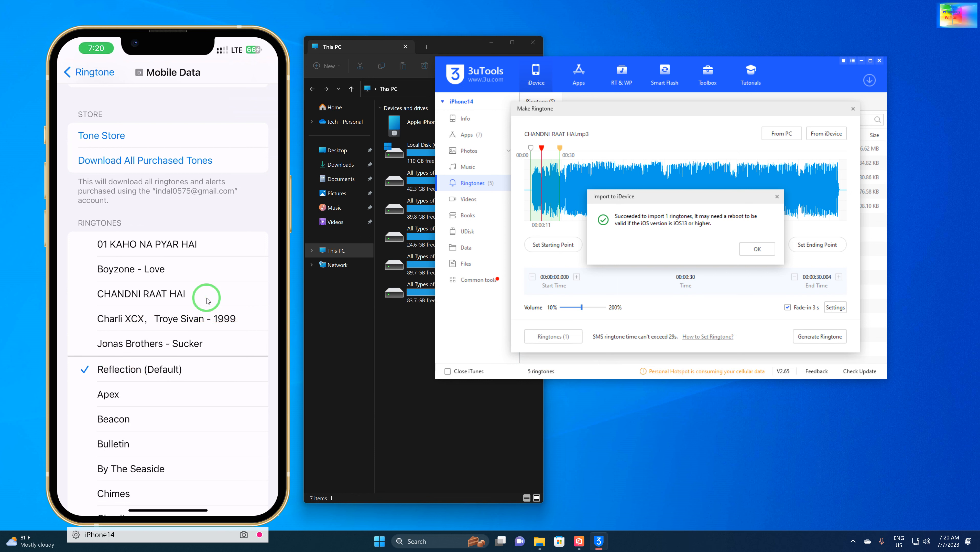
{"action": "left_click", "coordinate": [141, 293]}
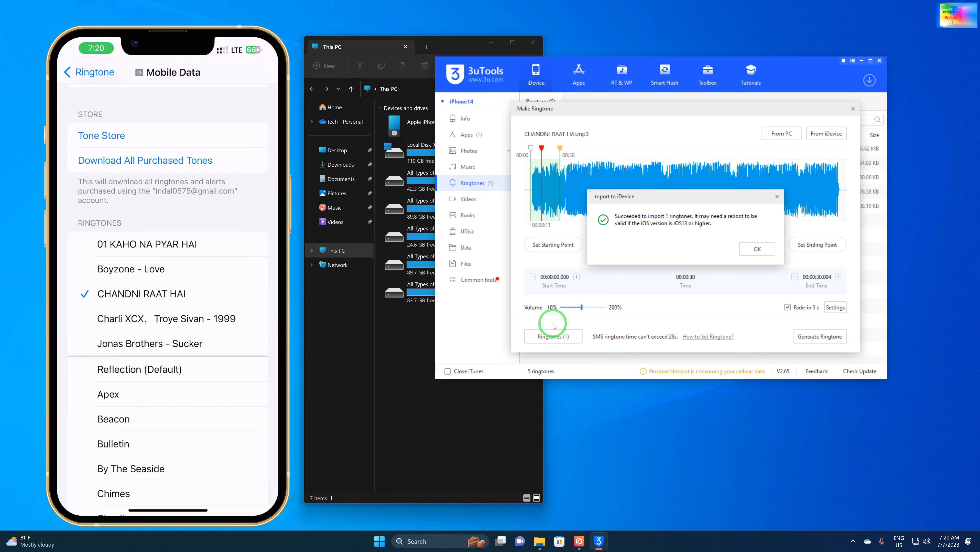
{"action": "left_click", "coordinate": [107, 394]}
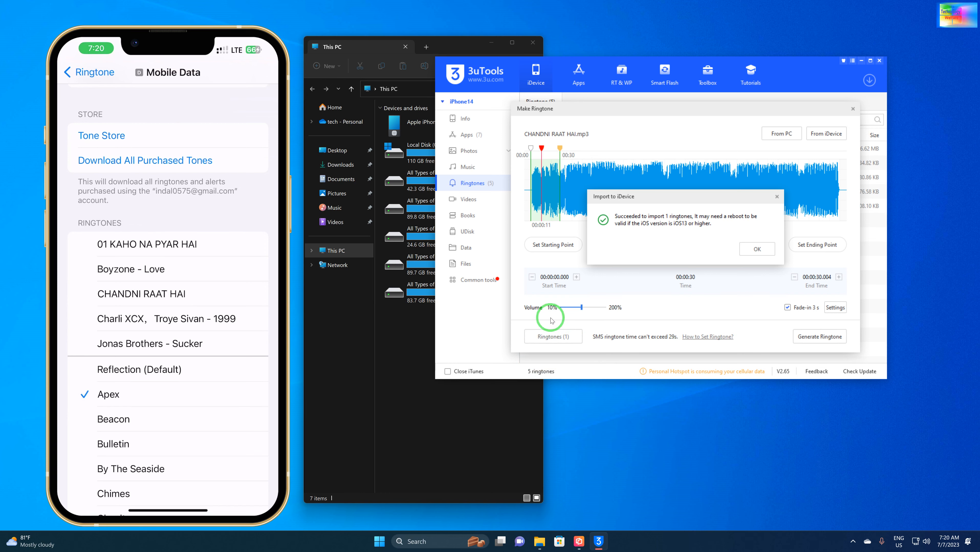
{"action": "left_click", "coordinate": [756, 248]}
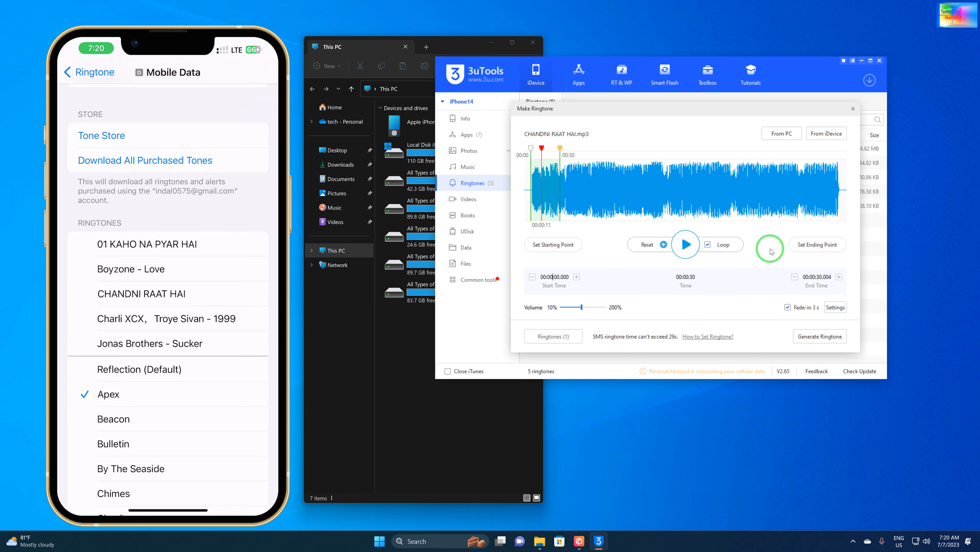
{"action": "mouse_move", "coordinate": [853, 110]}
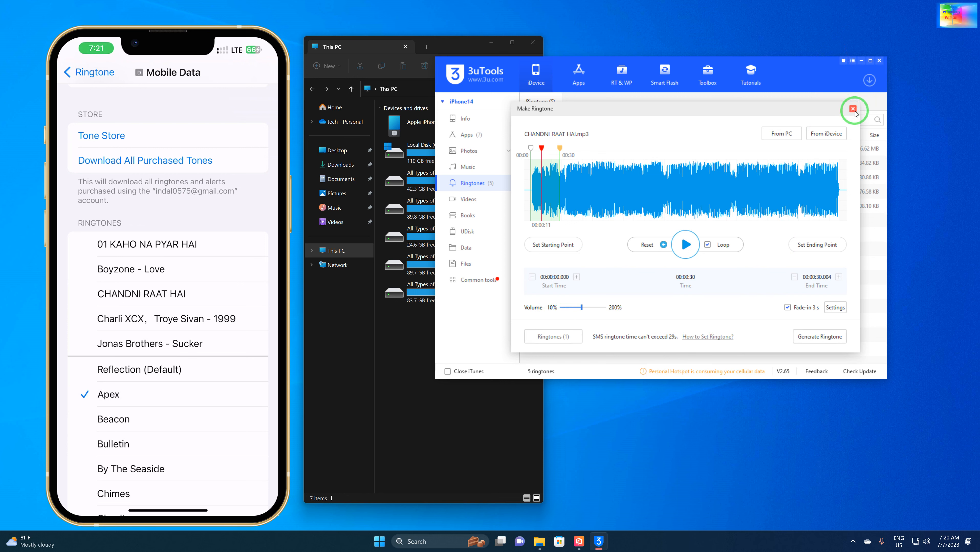
Step: Close the Make Ringtone window to show the iPhone's five ringtones
{"action": "left_click", "coordinate": [854, 111]}
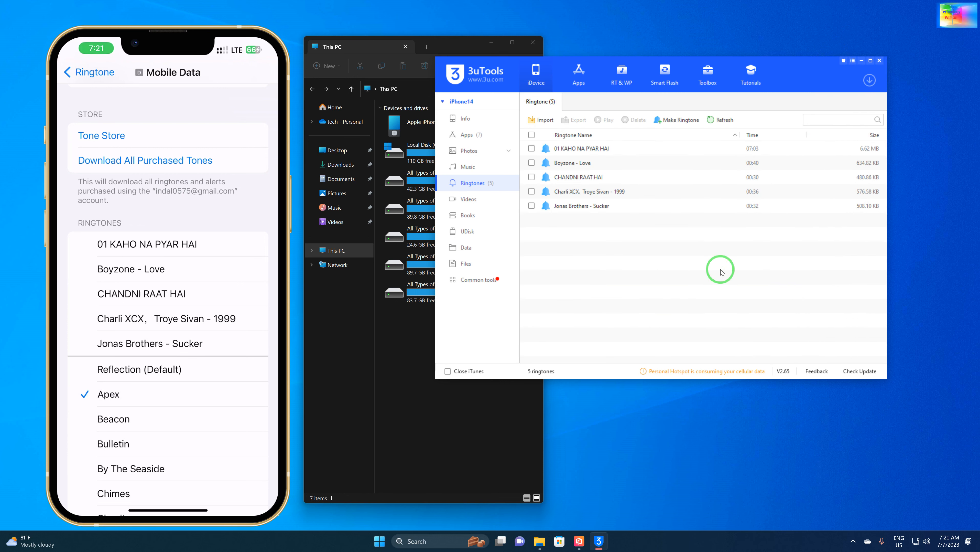
{"action": "mouse_move", "coordinate": [683, 210]}
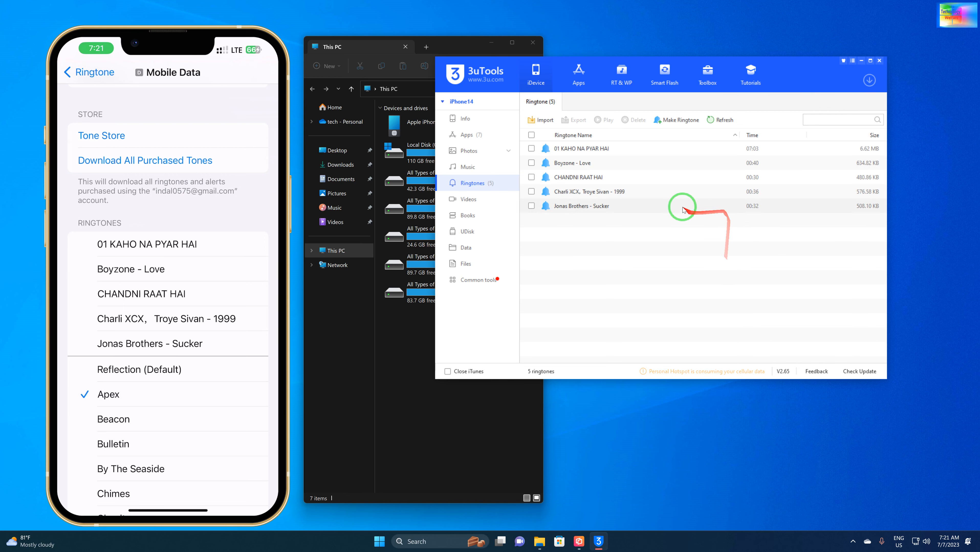